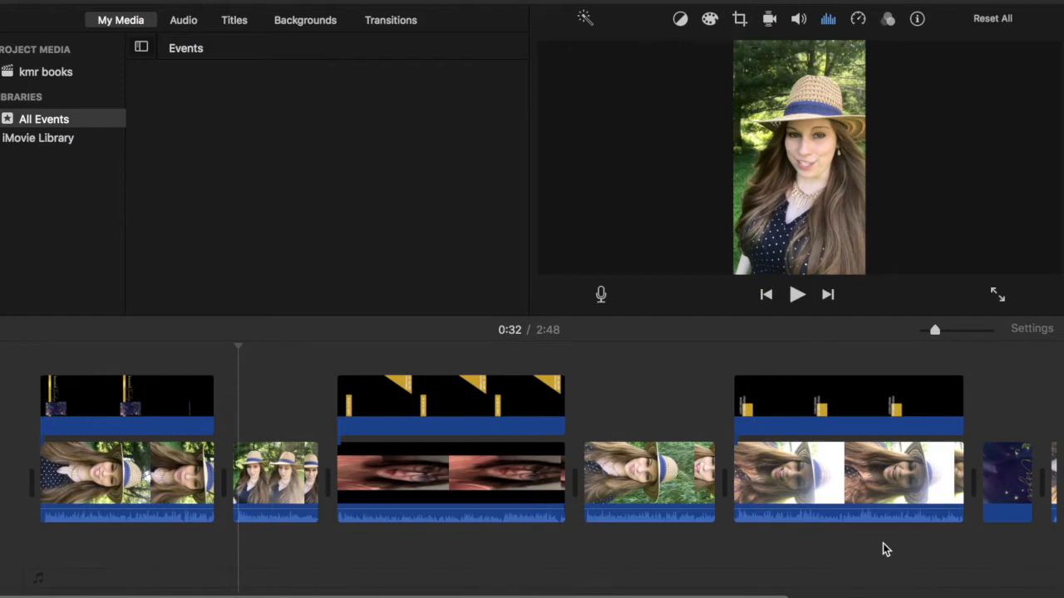
{"action": "mouse_move", "coordinate": [224, 349]}
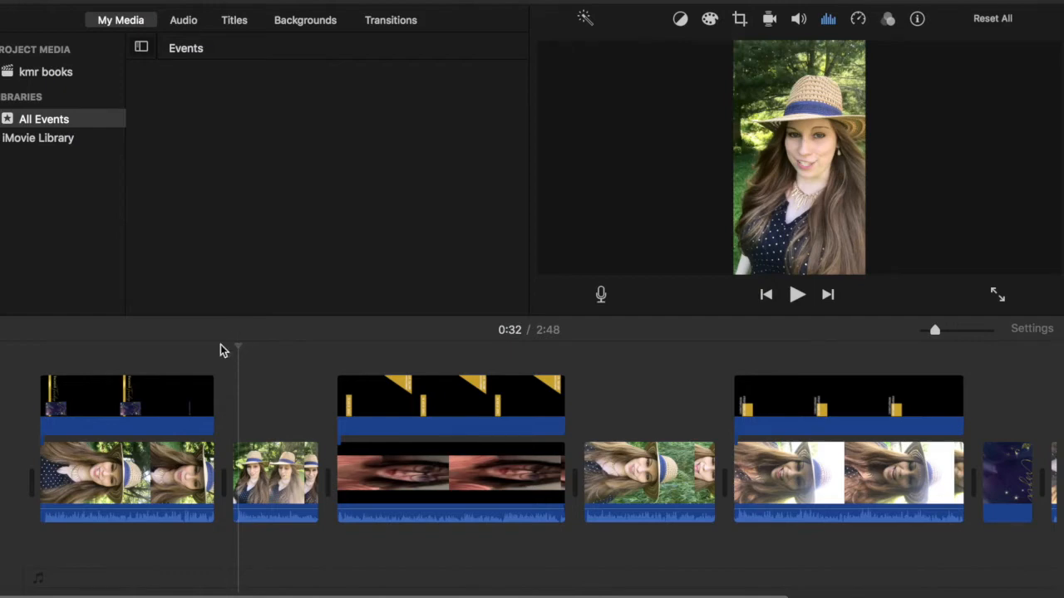
{"action": "mouse_move", "coordinate": [235, 405]}
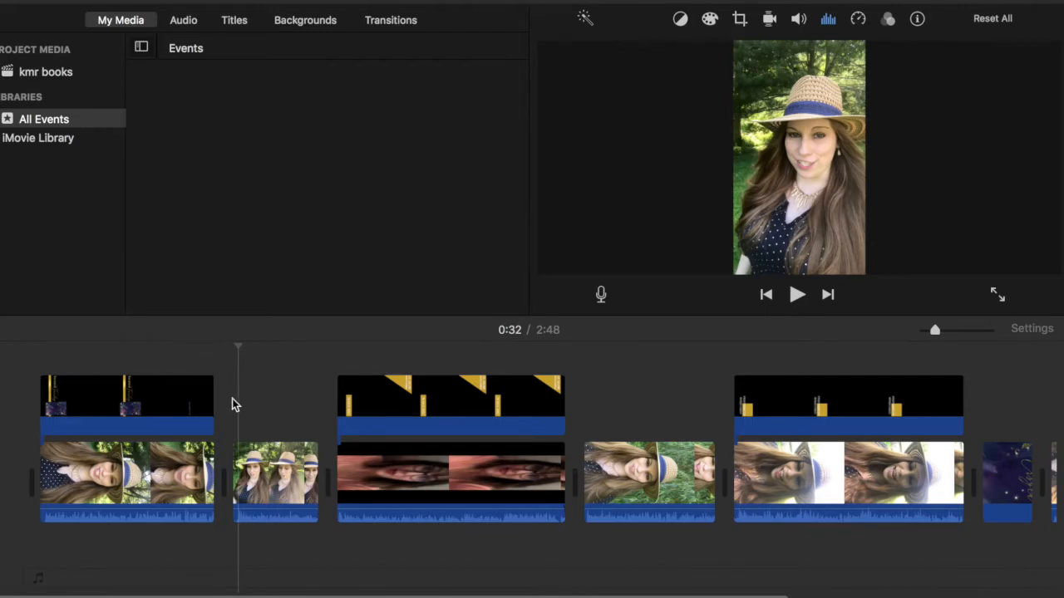
{"action": "mouse_move", "coordinate": [236, 397]}
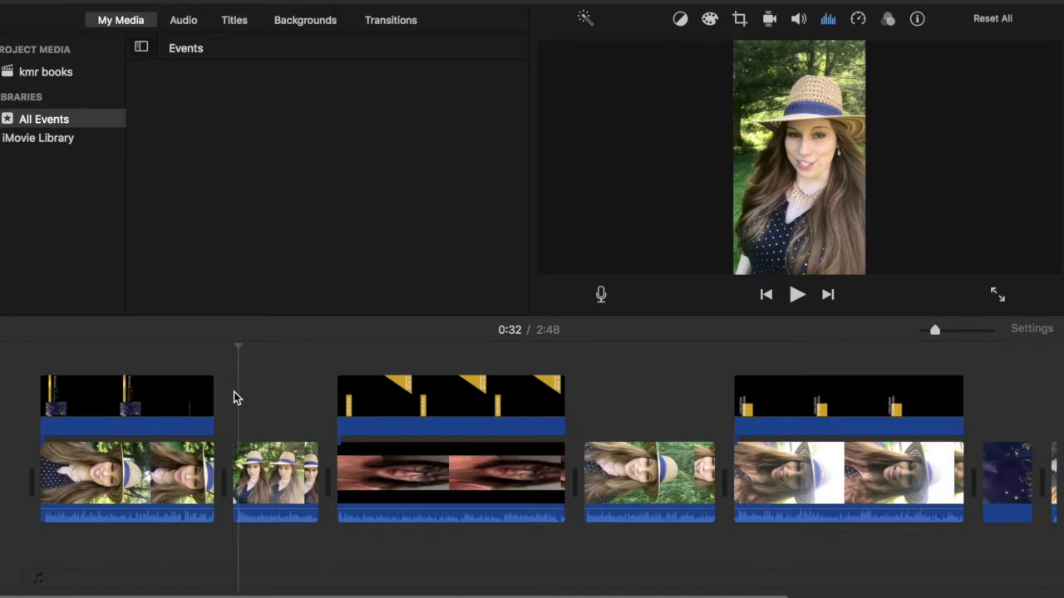
{"action": "mouse_move", "coordinate": [243, 418]}
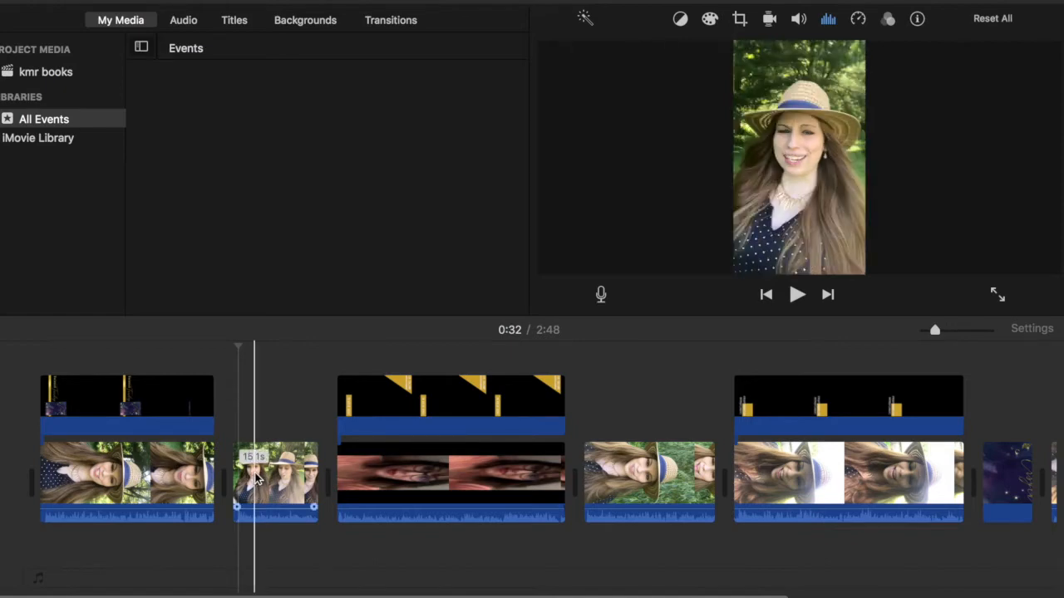
Select the short second clip and show its crop and rotation settings.
{"action": "left_click", "coordinate": [275, 482]}
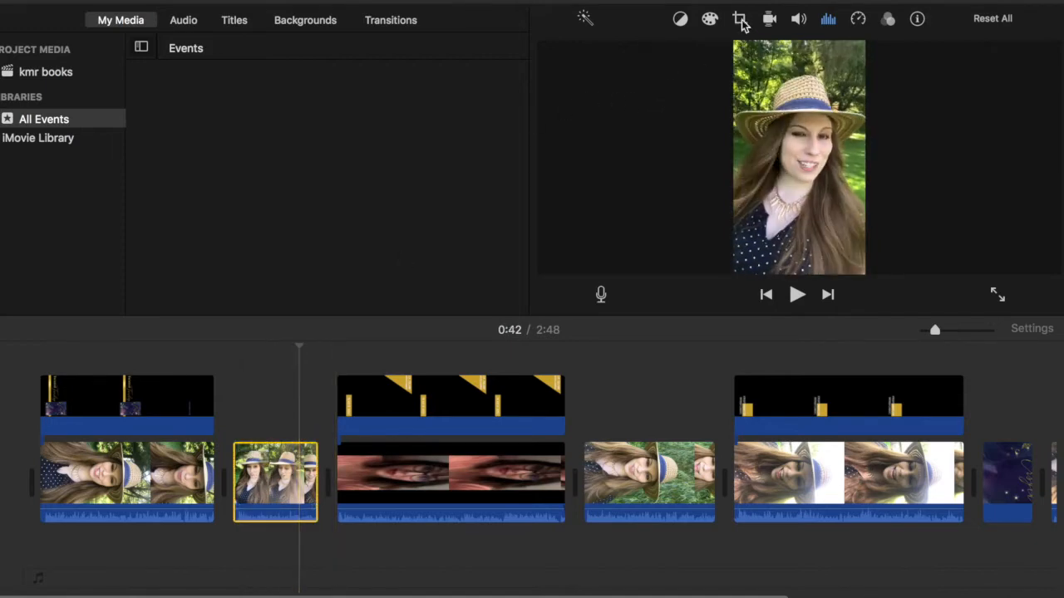
{"action": "left_click", "coordinate": [739, 18]}
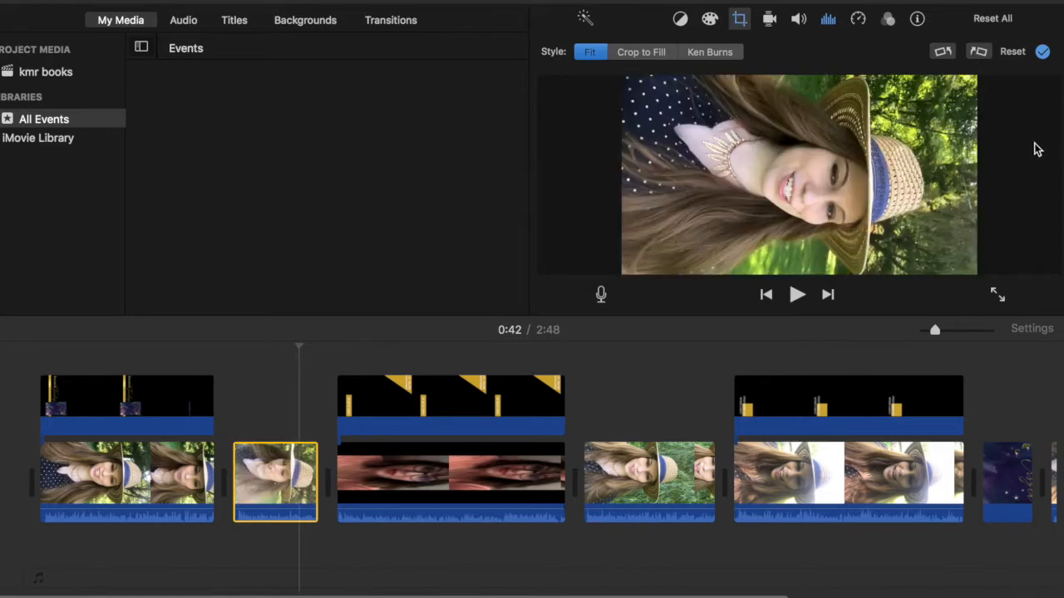
{"action": "mouse_move", "coordinate": [1014, 150]}
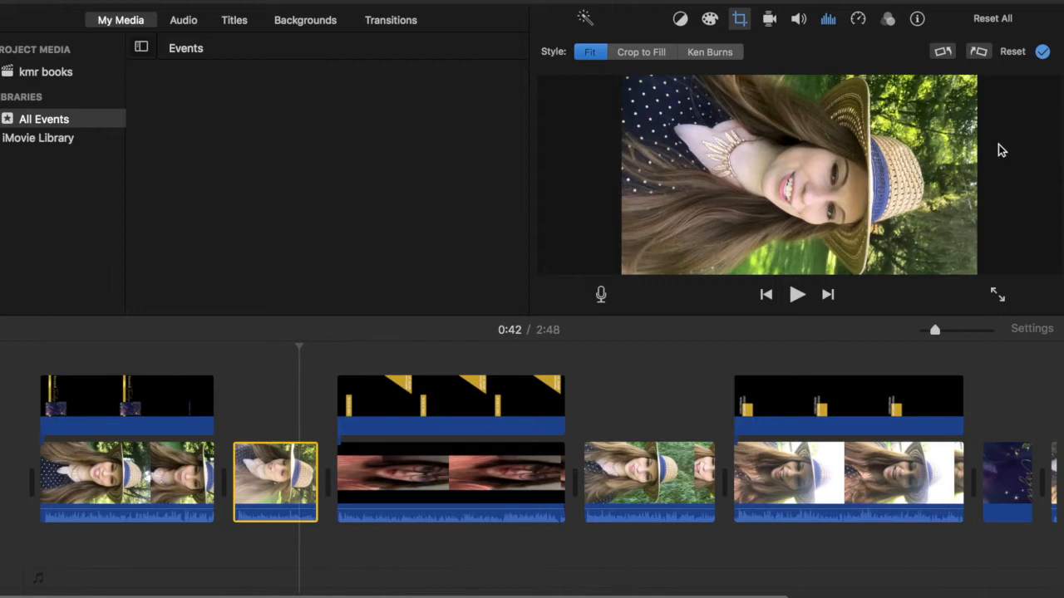
{"action": "mouse_move", "coordinate": [991, 145]}
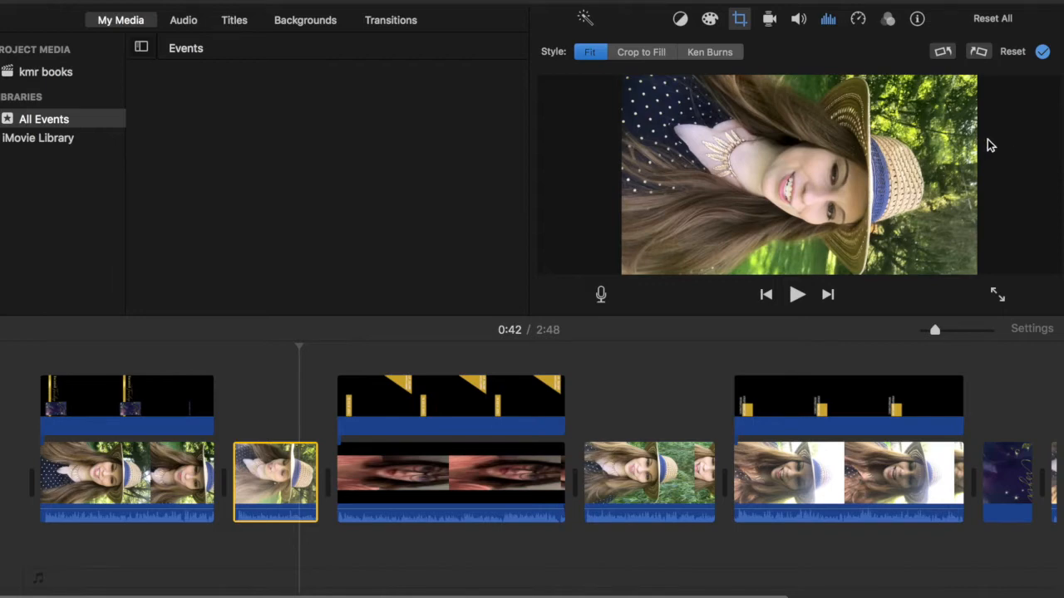
{"action": "mouse_move", "coordinate": [963, 158]}
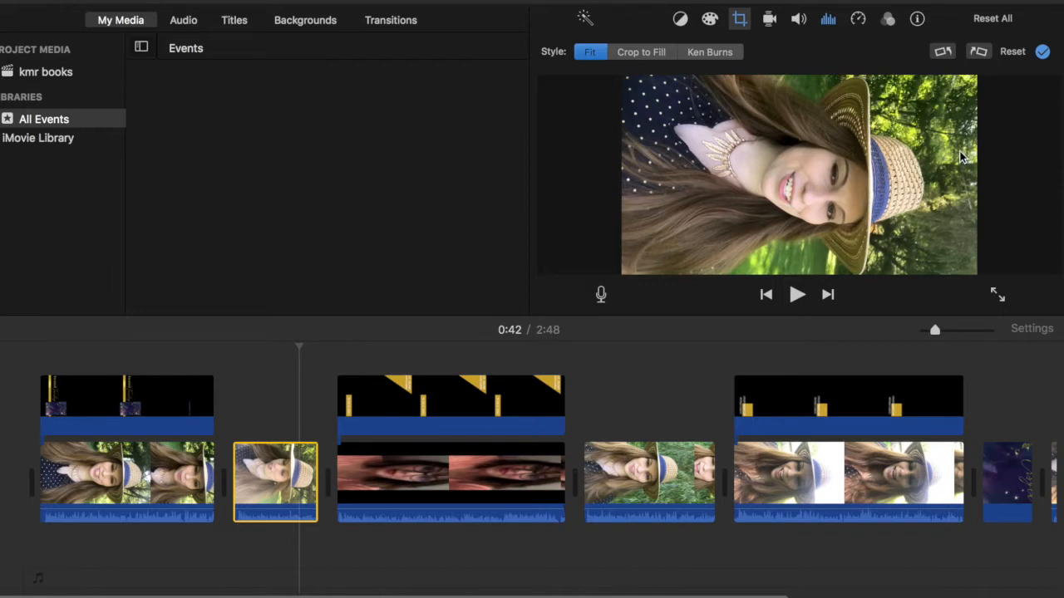
{"action": "mouse_move", "coordinate": [940, 77]}
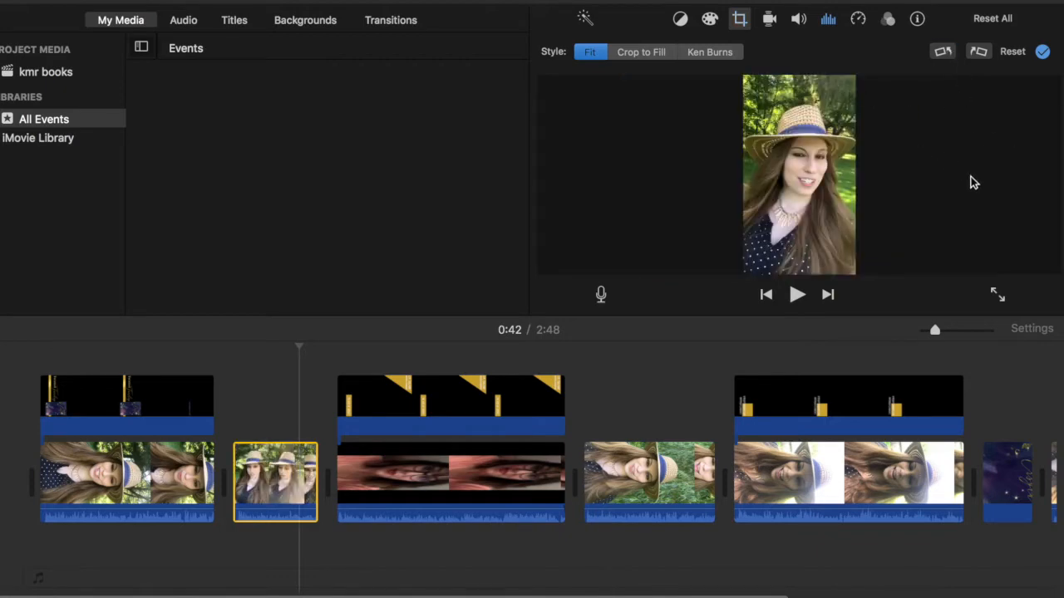
{"action": "mouse_move", "coordinate": [970, 132]}
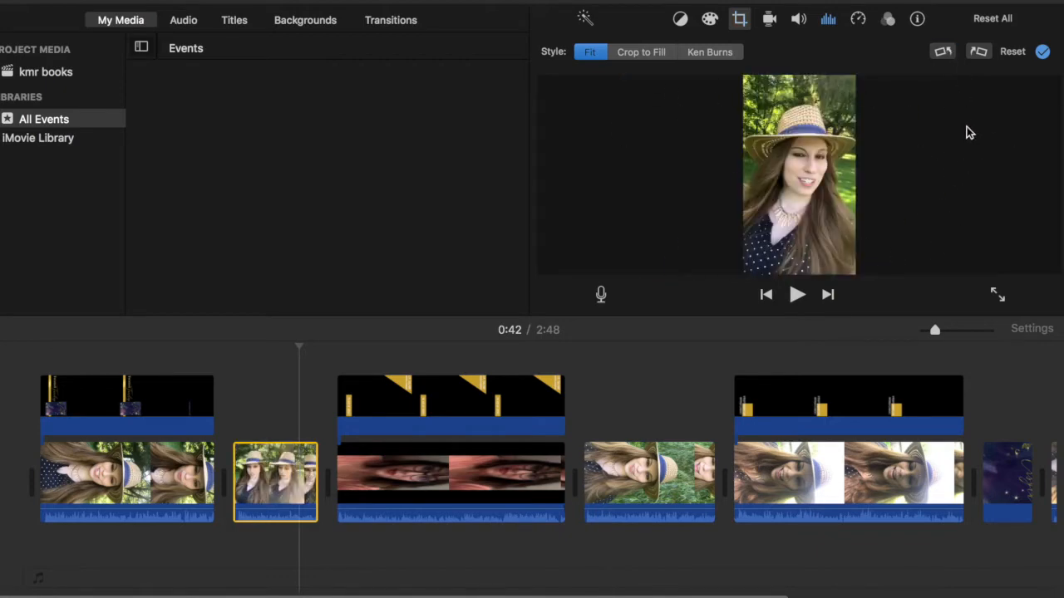
{"action": "mouse_move", "coordinate": [963, 138]}
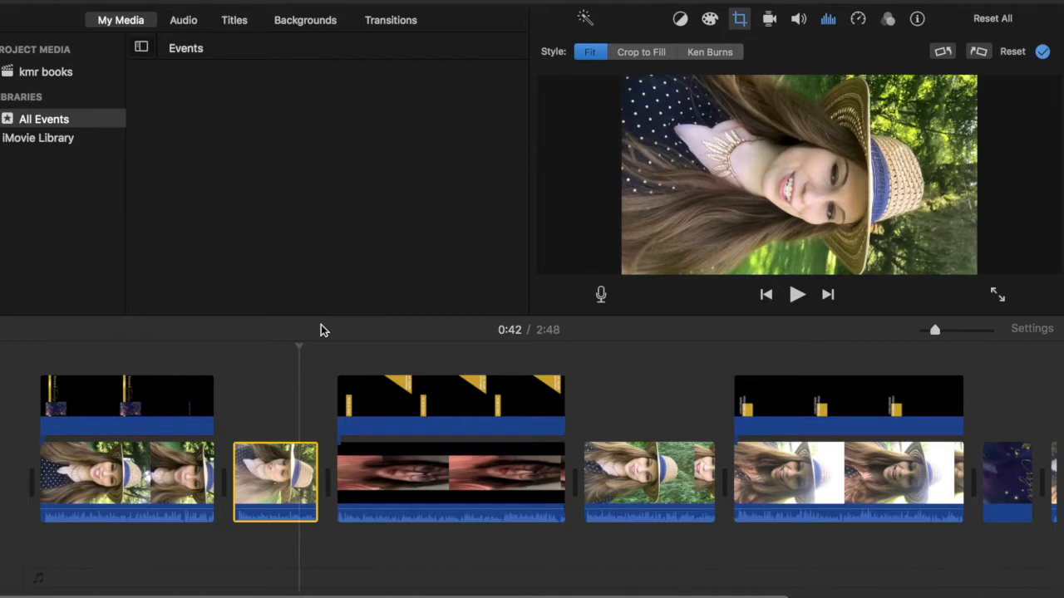
Close the crop controls and select the title overlay above the first clip.
{"action": "left_click", "coordinate": [451, 482]}
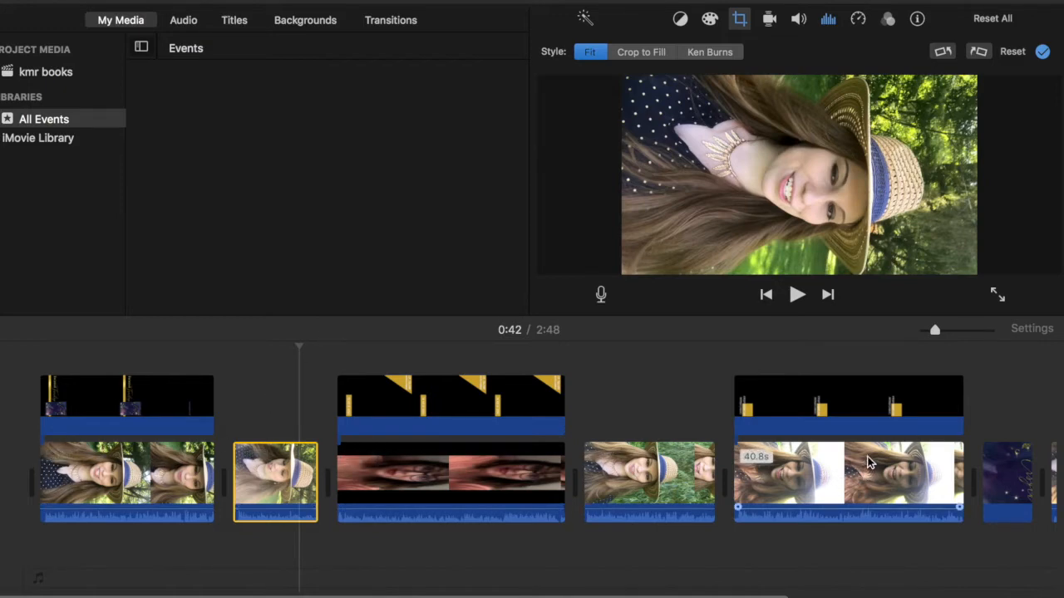
{"action": "mouse_move", "coordinate": [262, 340]}
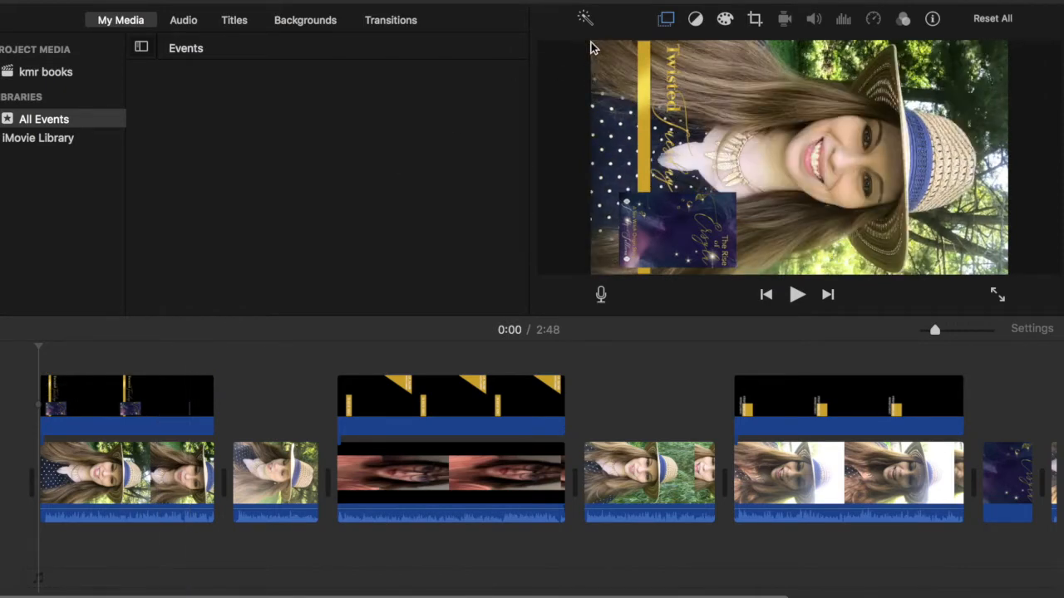
{"action": "mouse_move", "coordinate": [1014, 278]}
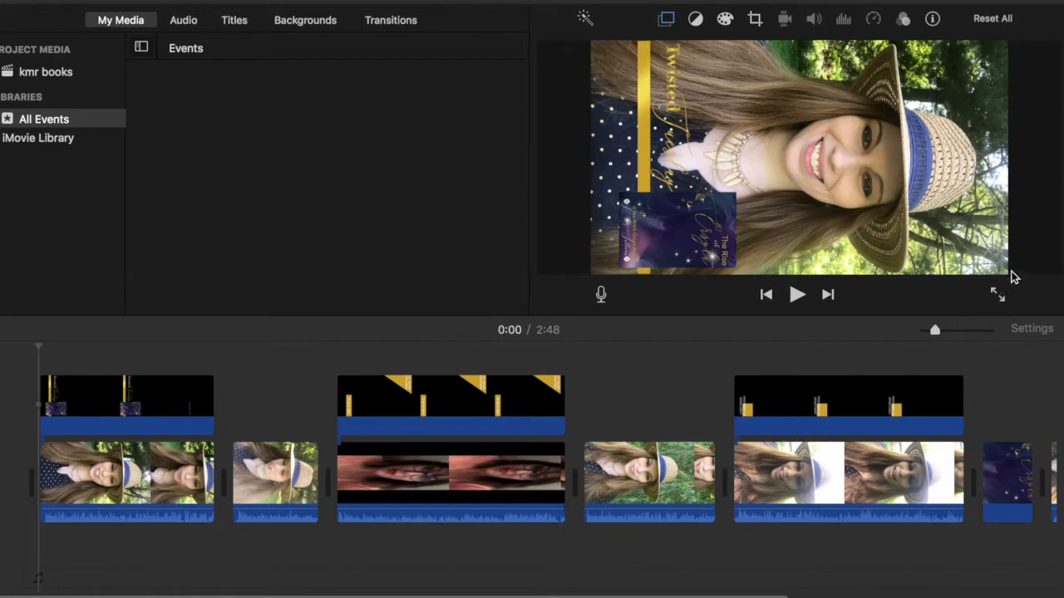
{"action": "mouse_move", "coordinate": [655, 44]}
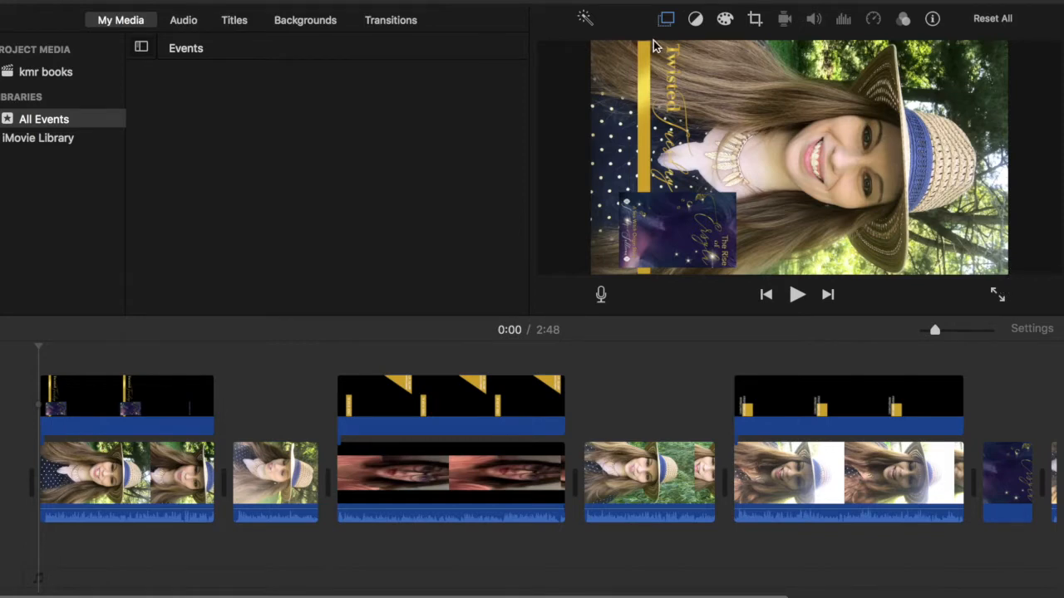
{"action": "mouse_move", "coordinate": [721, 72]}
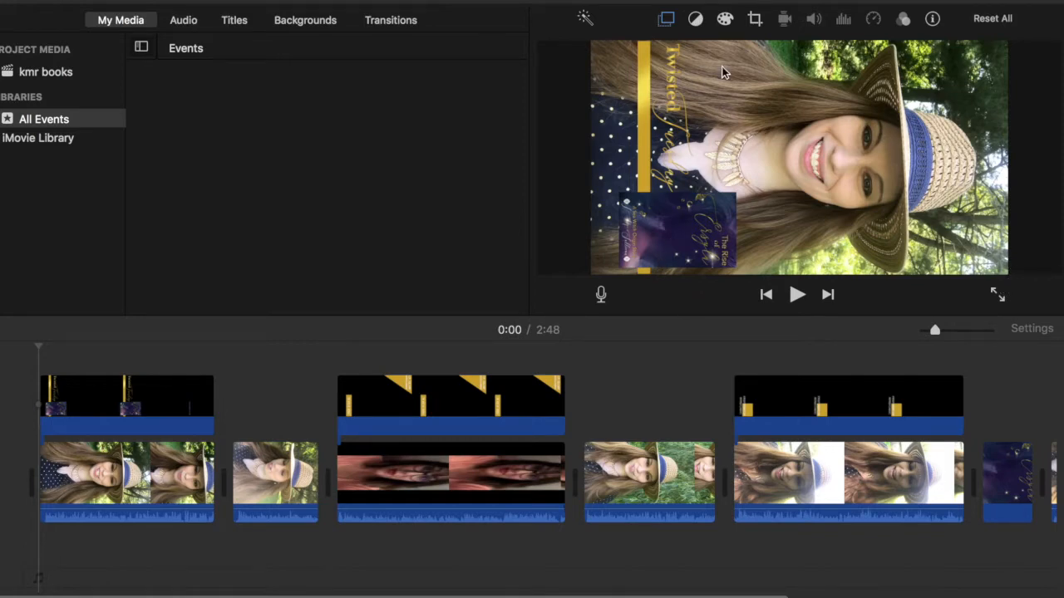
{"action": "left_click", "coordinate": [848, 405]}
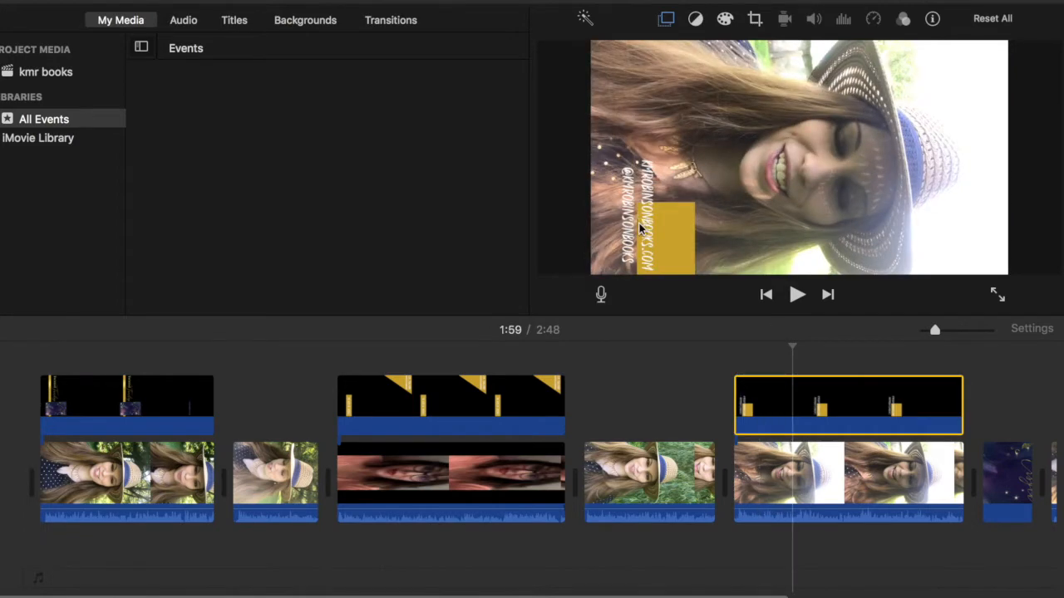
{"action": "left_click", "coordinate": [453, 405]}
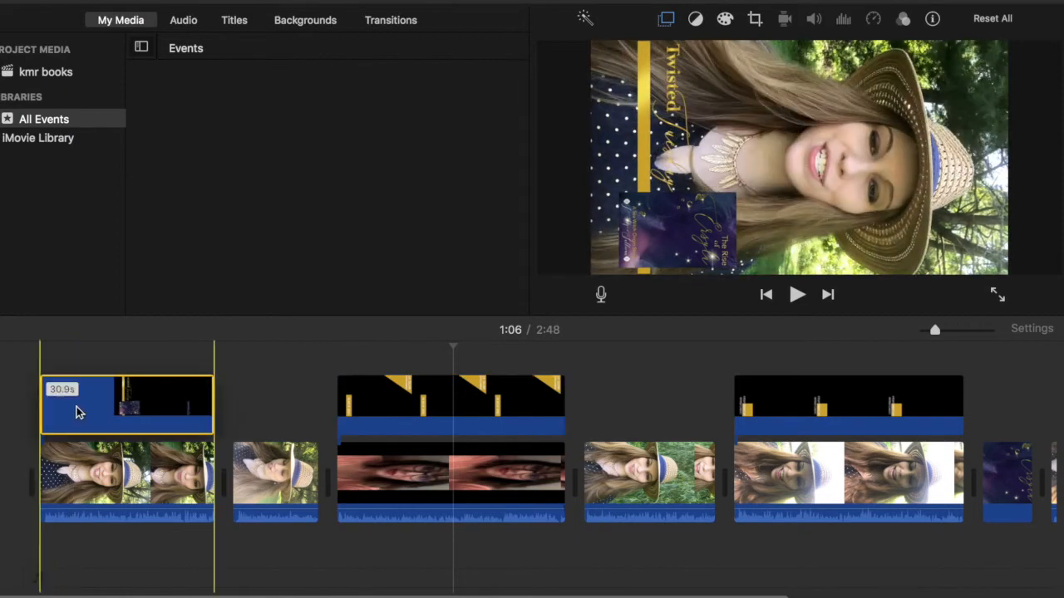
Try Cutaway, then keep the first title as Picture in Picture with 0.5-second dissolve.
{"action": "left_click", "coordinate": [666, 18]}
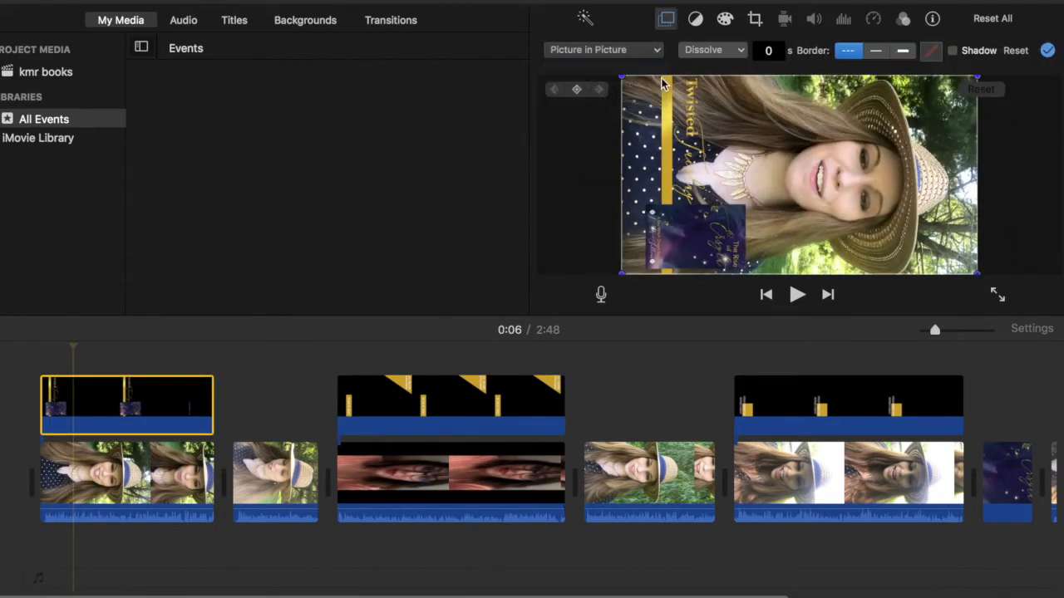
{"action": "left_click", "coordinate": [602, 49]}
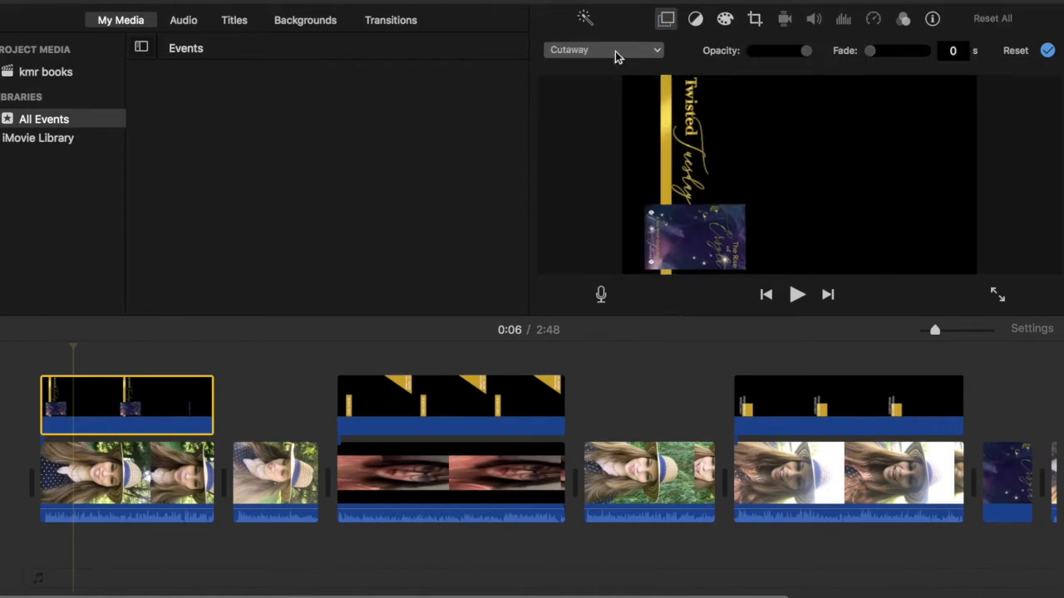
{"action": "left_click", "coordinate": [602, 49]}
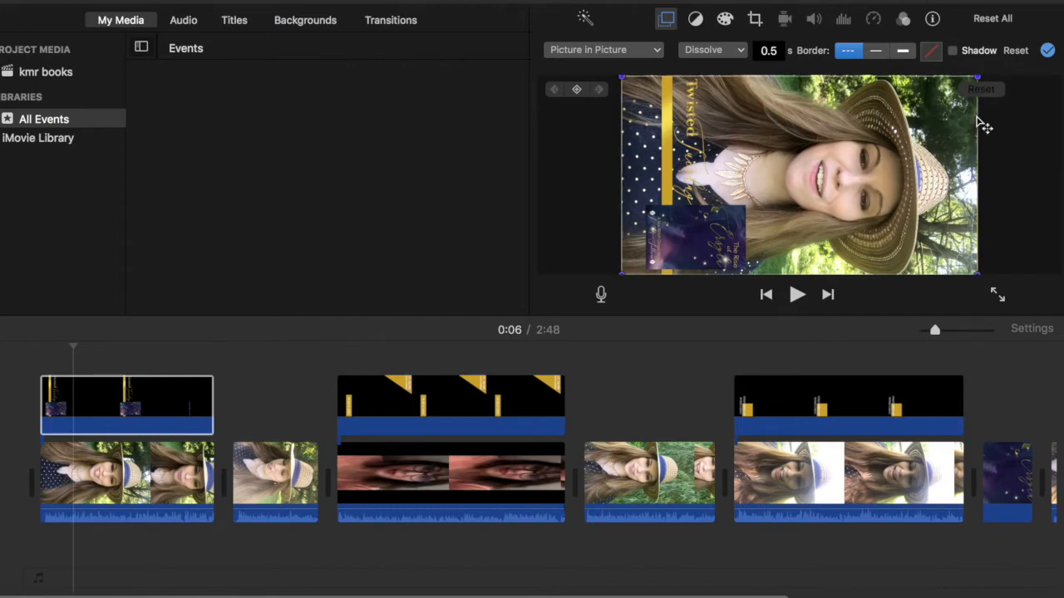
{"action": "mouse_move", "coordinate": [983, 123]}
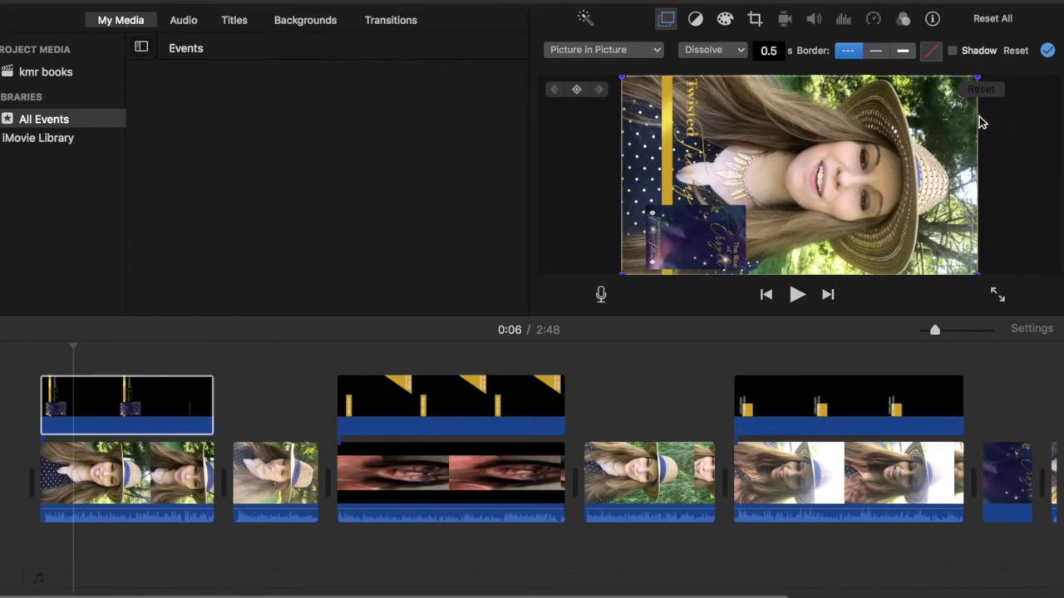
{"action": "left_click", "coordinate": [126, 405]}
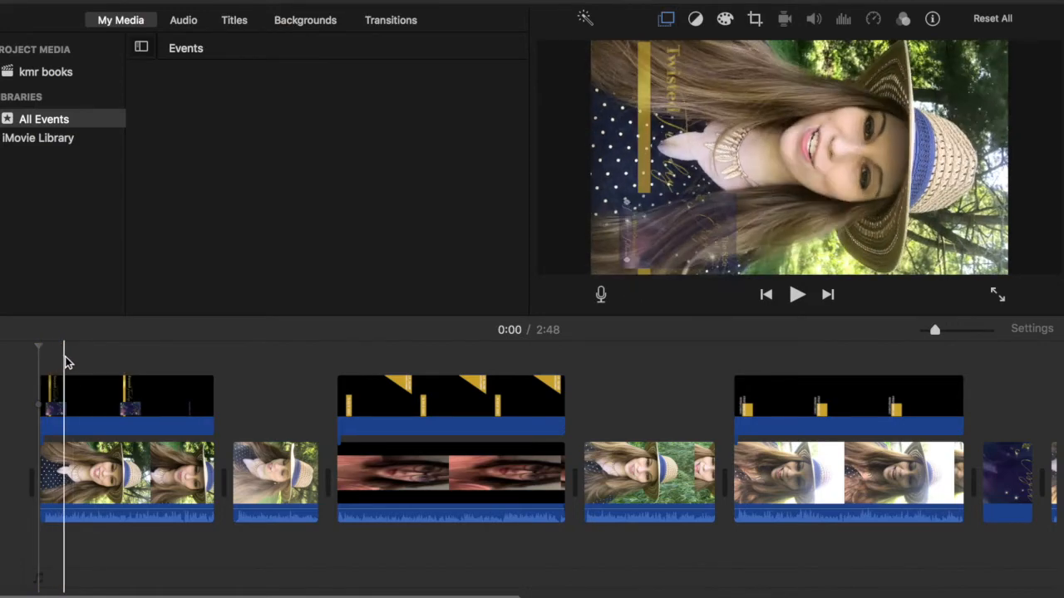
{"action": "left_click_drag", "start_coordinate": [50, 378], "coordinate": [70, 378]}
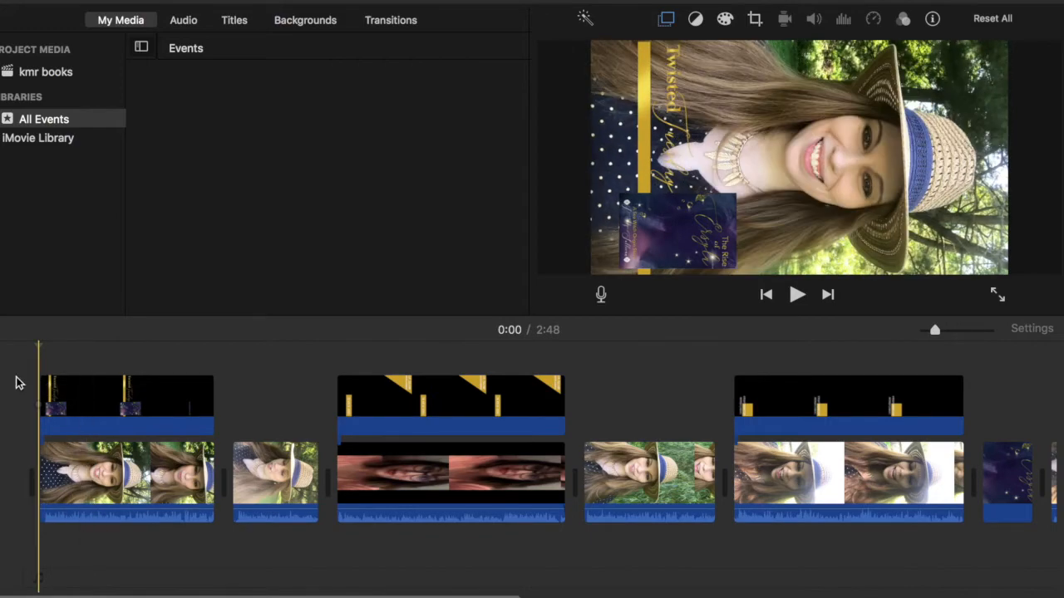
{"action": "left_click", "coordinate": [186, 373]}
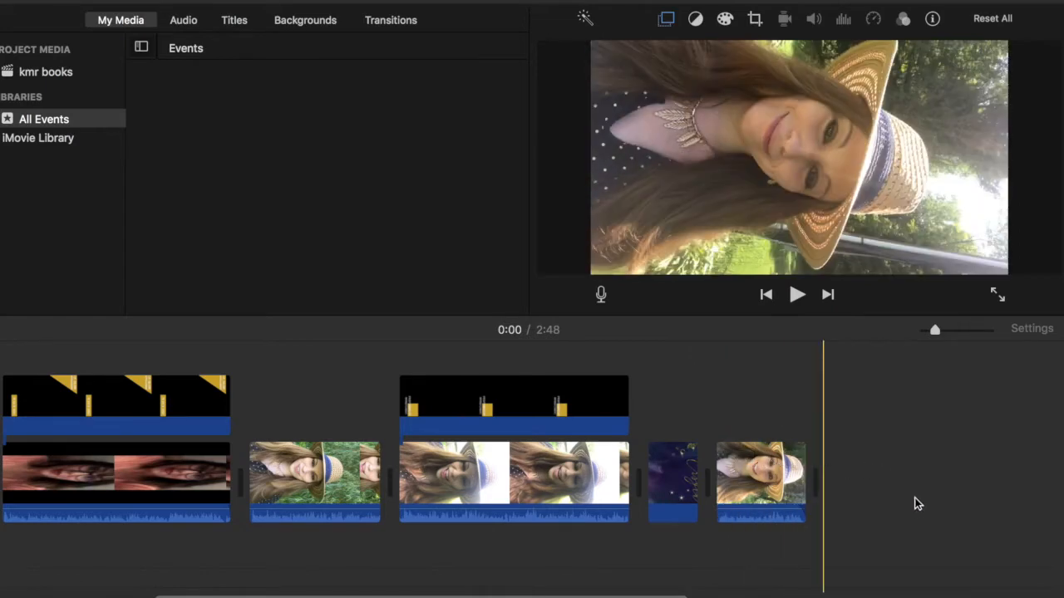
{"action": "mouse_move", "coordinate": [906, 552]}
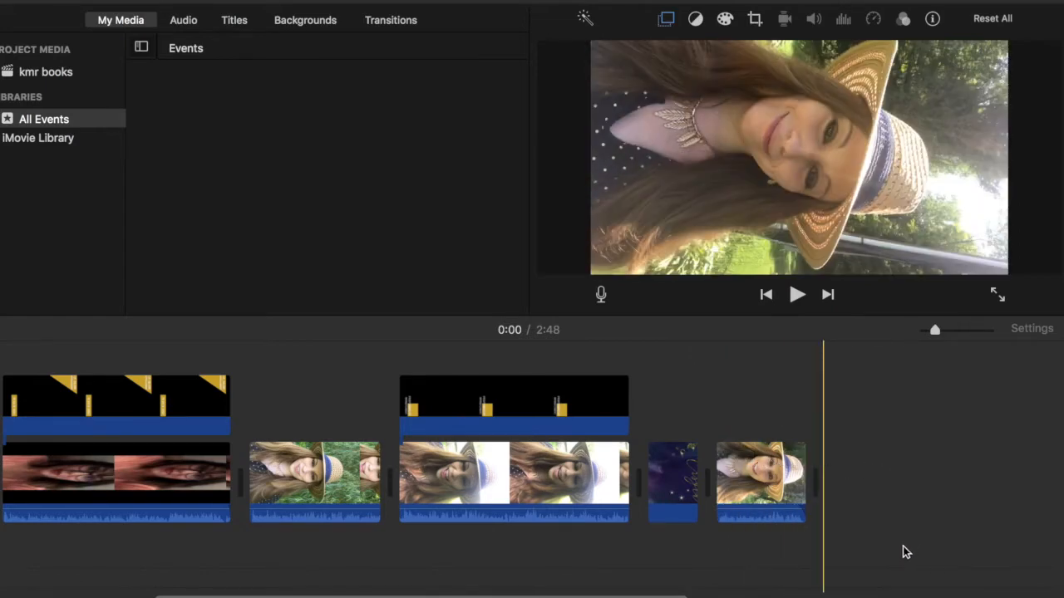
{"action": "mouse_move", "coordinate": [979, 405]}
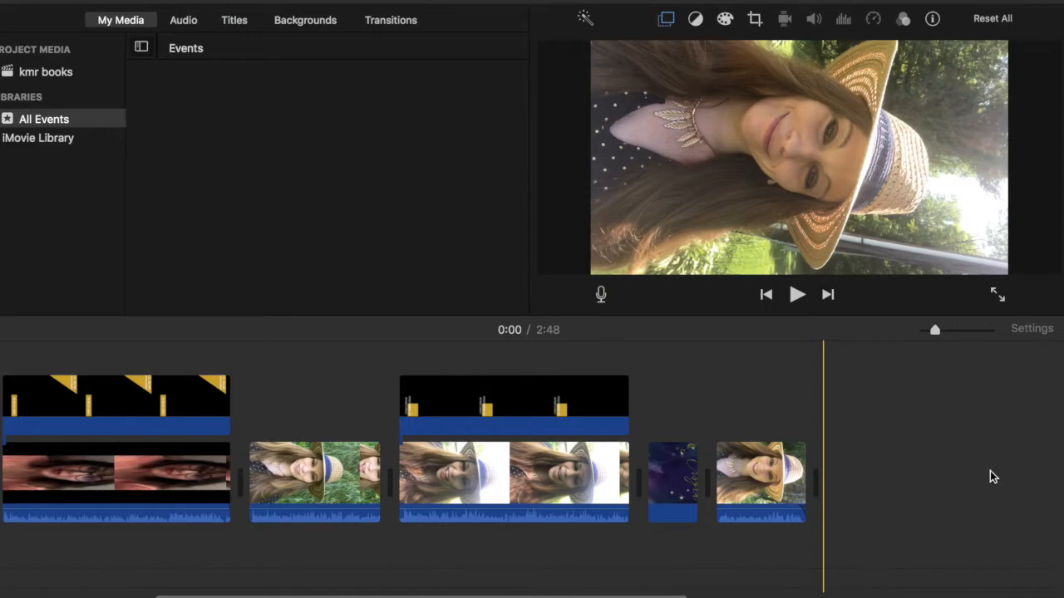
{"action": "mouse_move", "coordinate": [982, 493]}
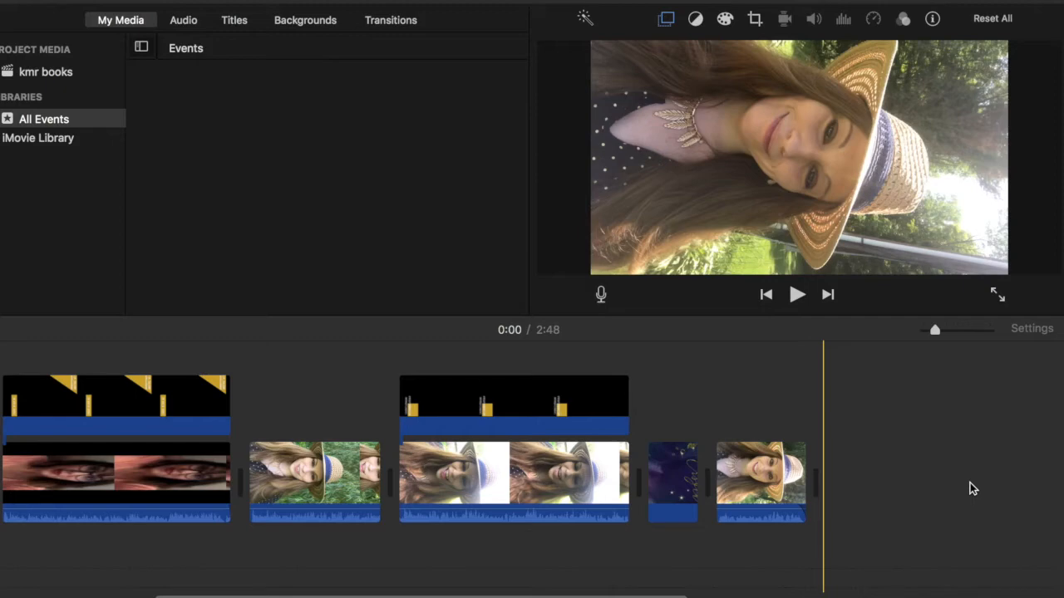
{"action": "mouse_move", "coordinate": [972, 488]}
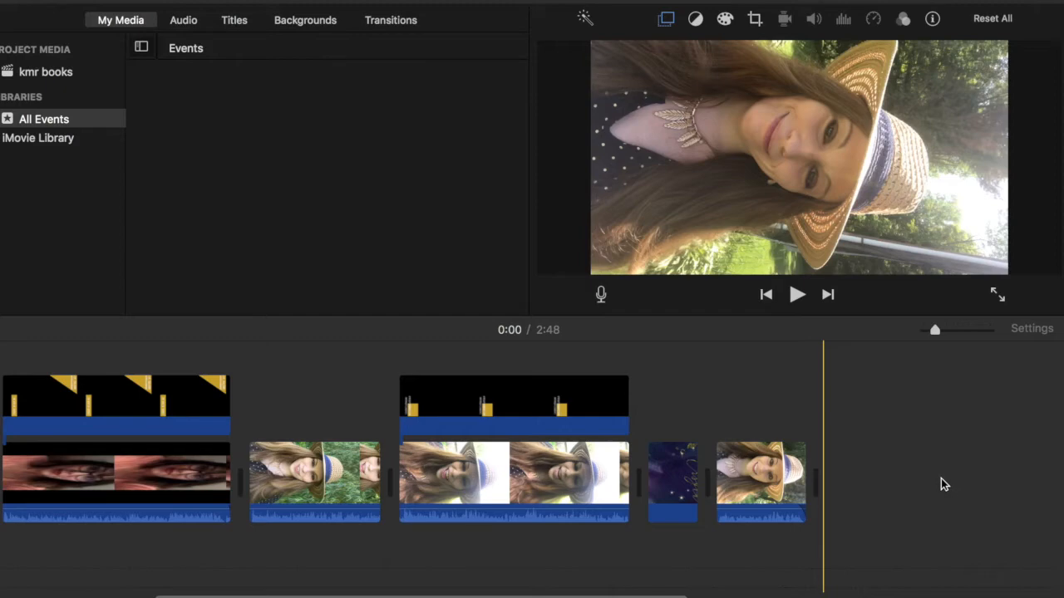
{"action": "mouse_move", "coordinate": [947, 474]}
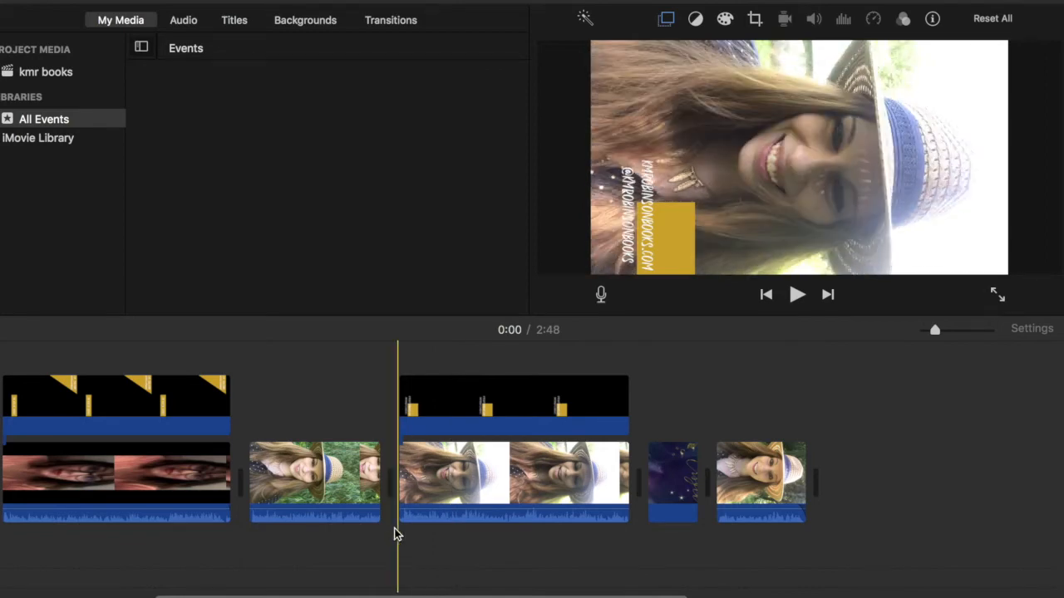
{"action": "mouse_move", "coordinate": [401, 542]}
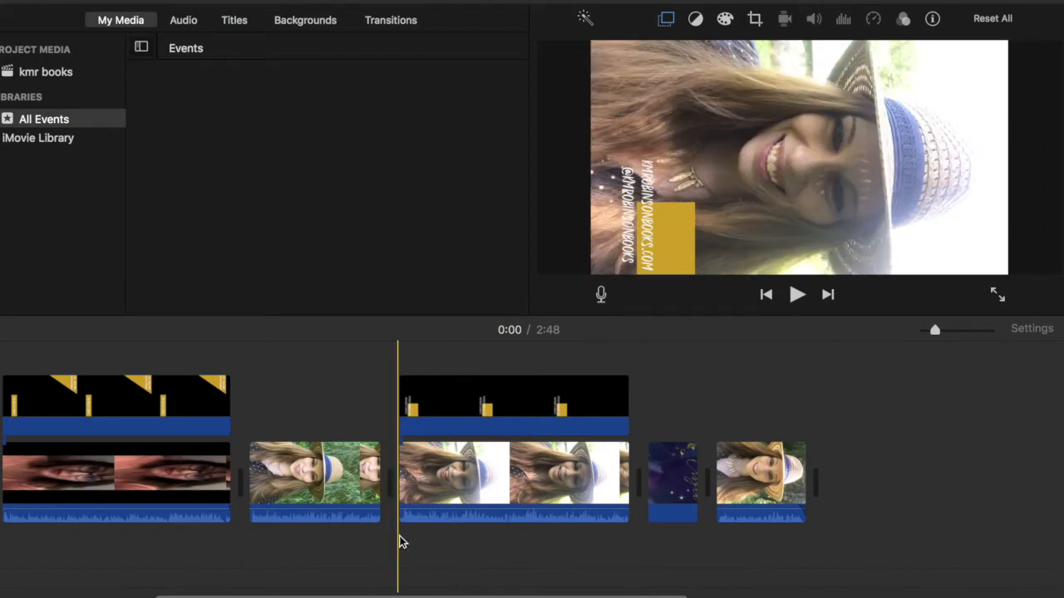
{"action": "left_click", "coordinate": [314, 482]}
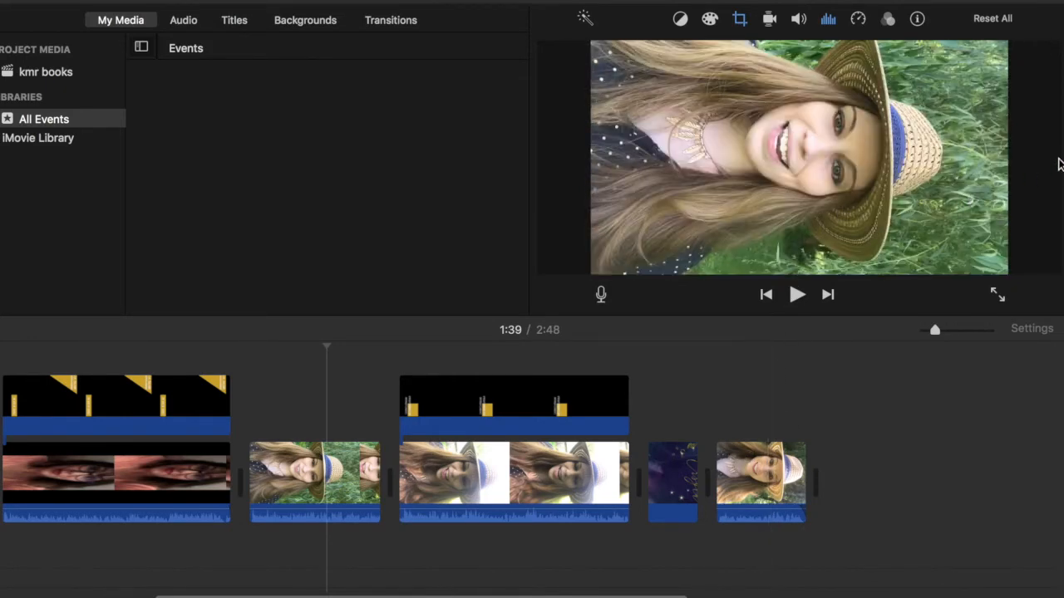
{"action": "mouse_move", "coordinate": [1055, 128]}
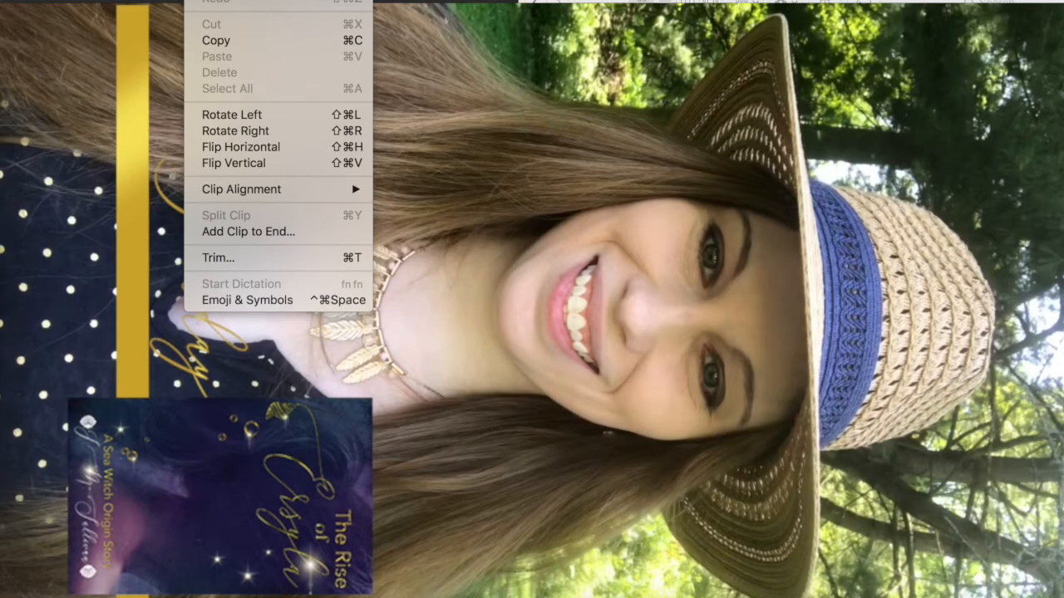
{"action": "mouse_move", "coordinate": [231, 113]}
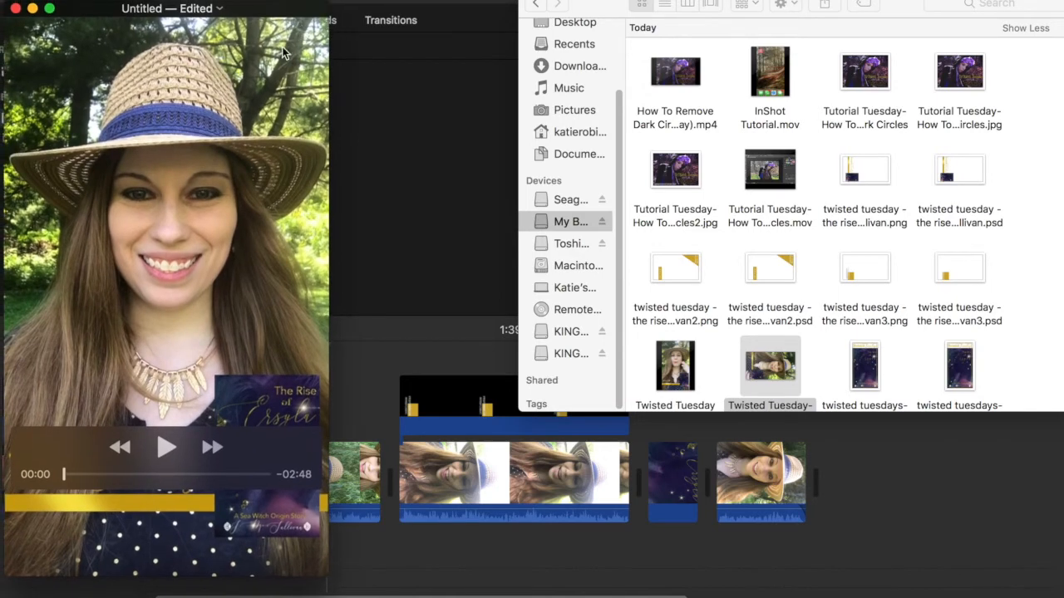
{"action": "mouse_move", "coordinate": [197, 34]}
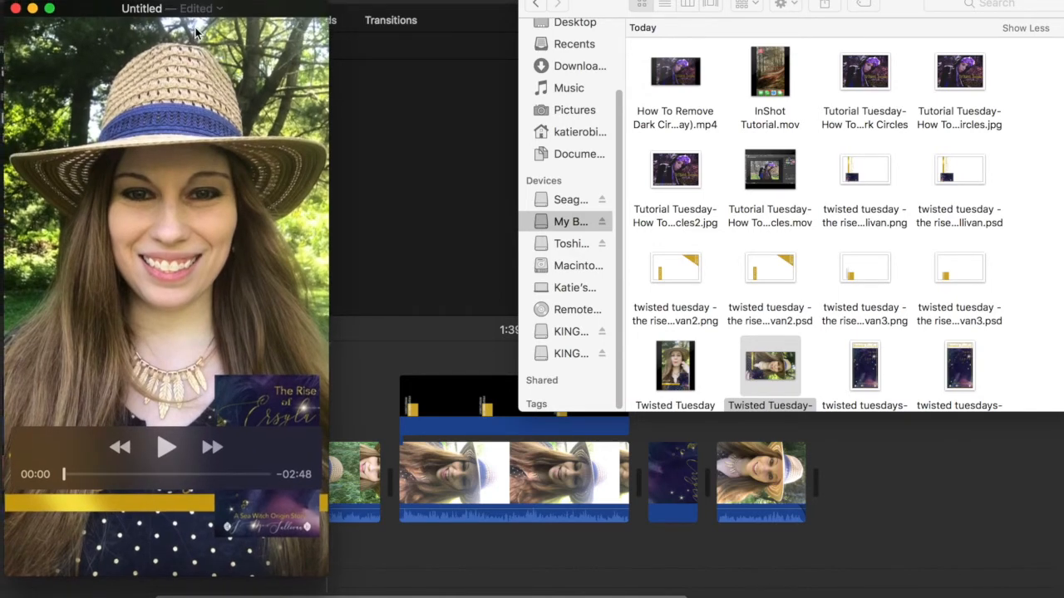
{"action": "mouse_move", "coordinate": [35, 23]}
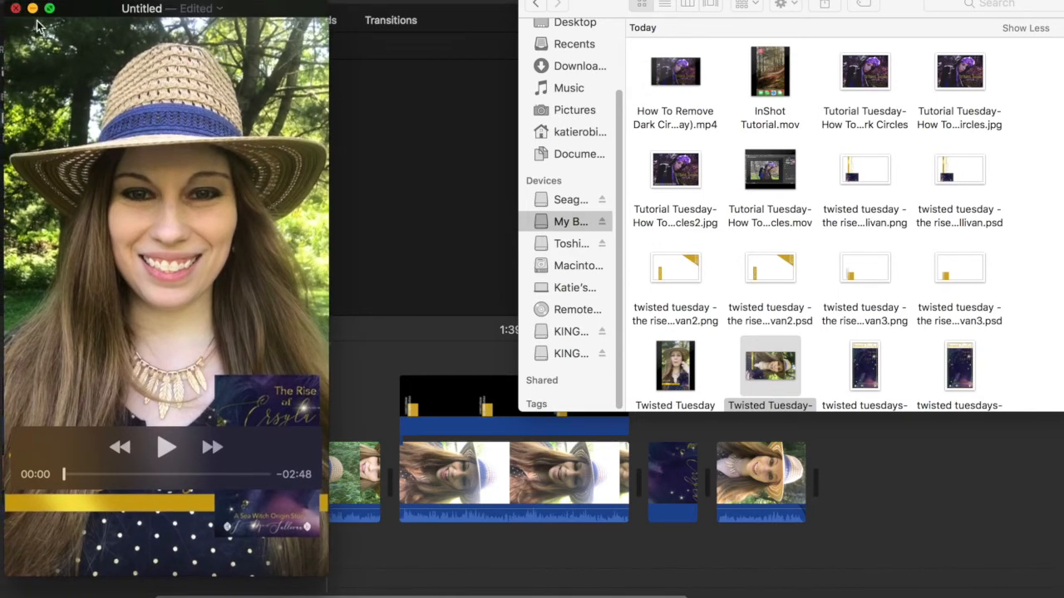
Close the rotated upright movie to bring up the save prompt.
{"action": "left_click", "coordinate": [15, 9]}
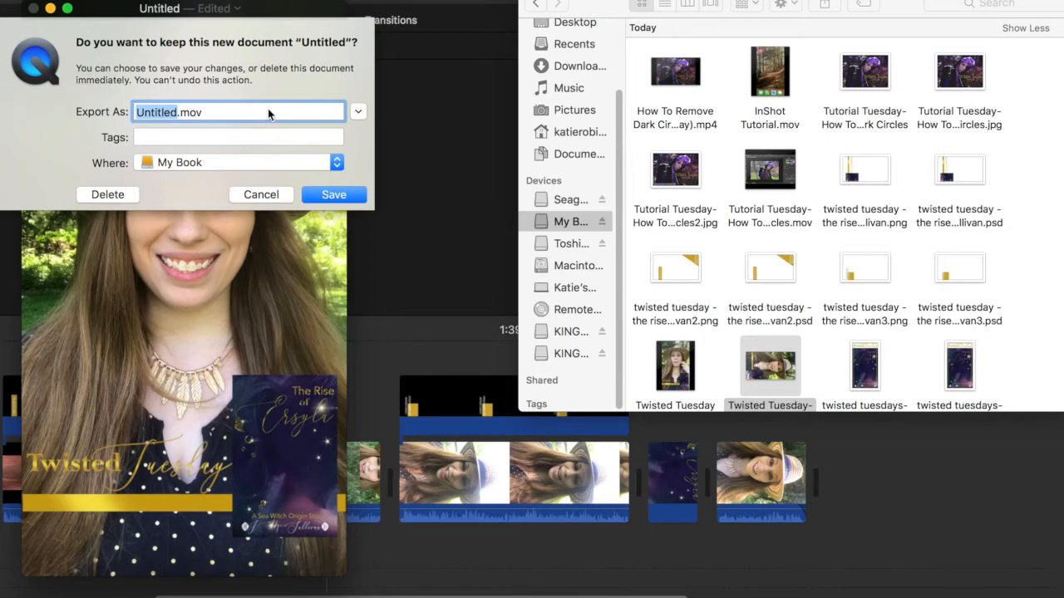
{"action": "mouse_move", "coordinate": [704, 319]}
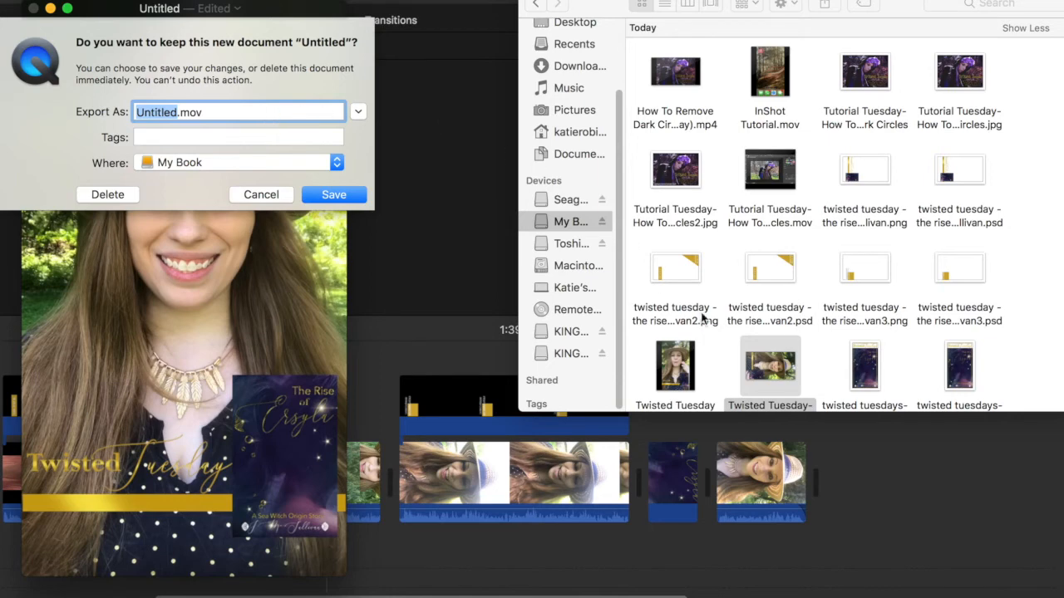
{"action": "mouse_move", "coordinate": [718, 396]}
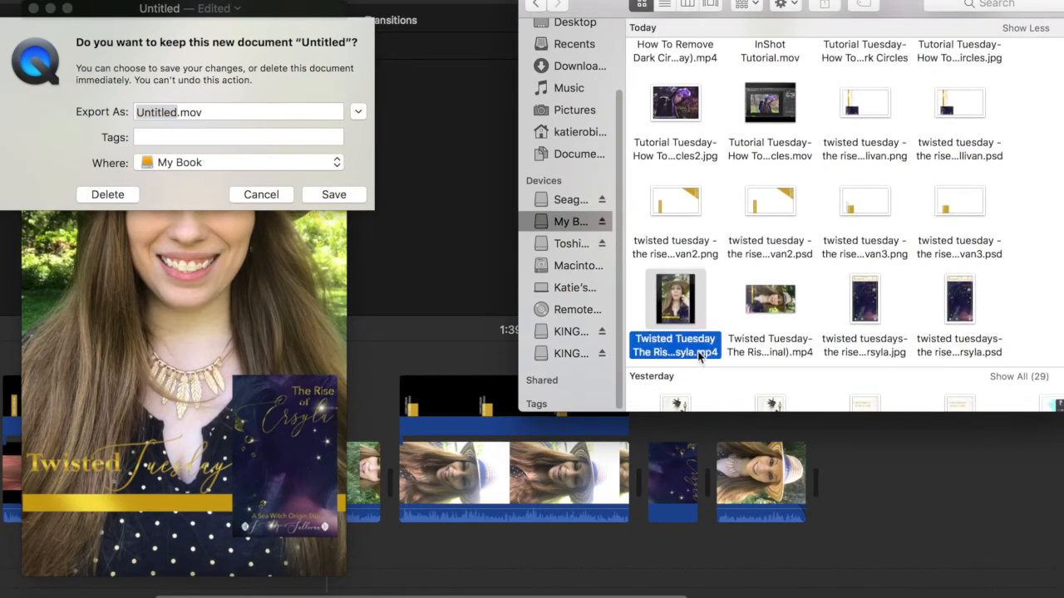
Open the Twisted Tuesday .mp4 file in My Book to confirm it plays upright.
{"action": "left_click", "coordinate": [238, 112]}
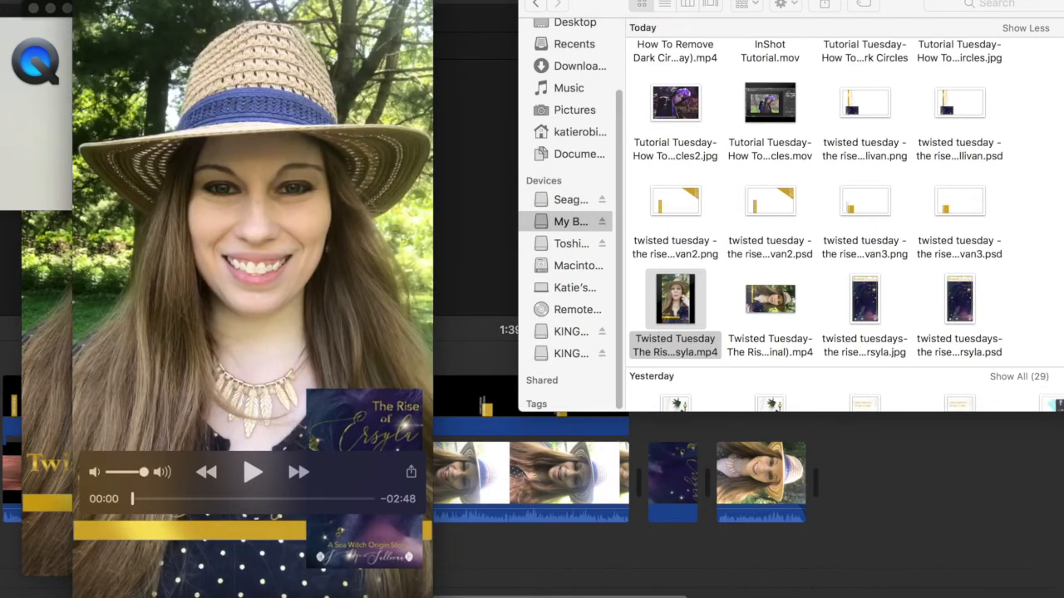
{"action": "left_click", "coordinate": [253, 471]}
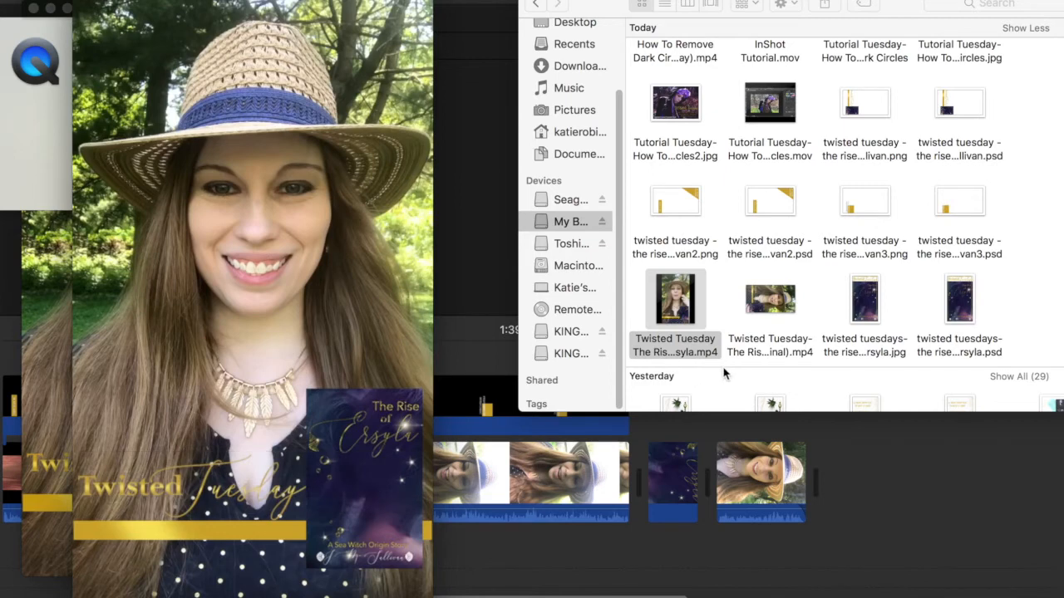
{"action": "mouse_move", "coordinate": [727, 365]}
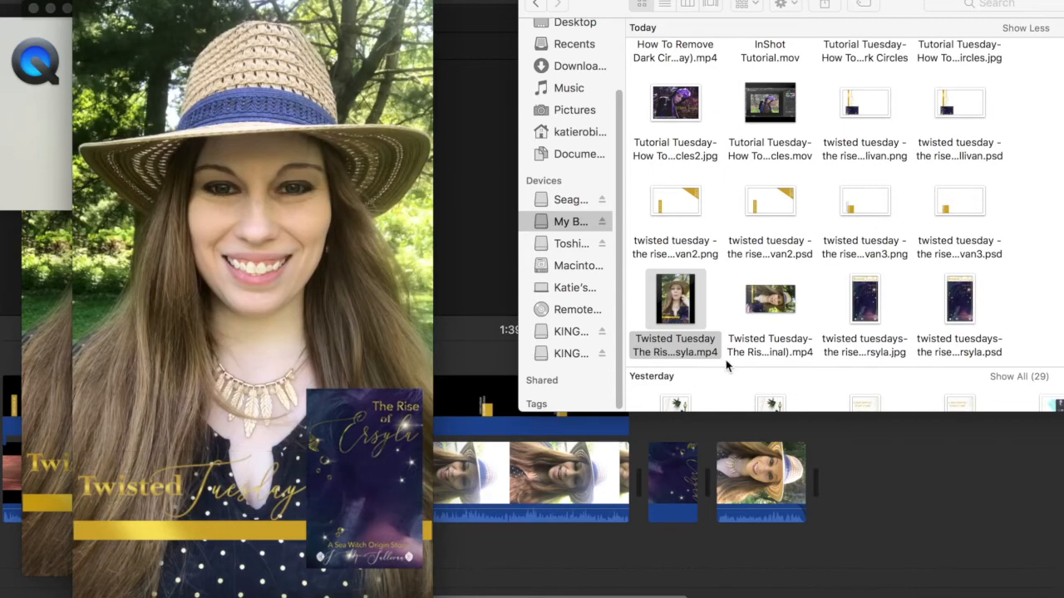
{"action": "mouse_move", "coordinate": [724, 340]}
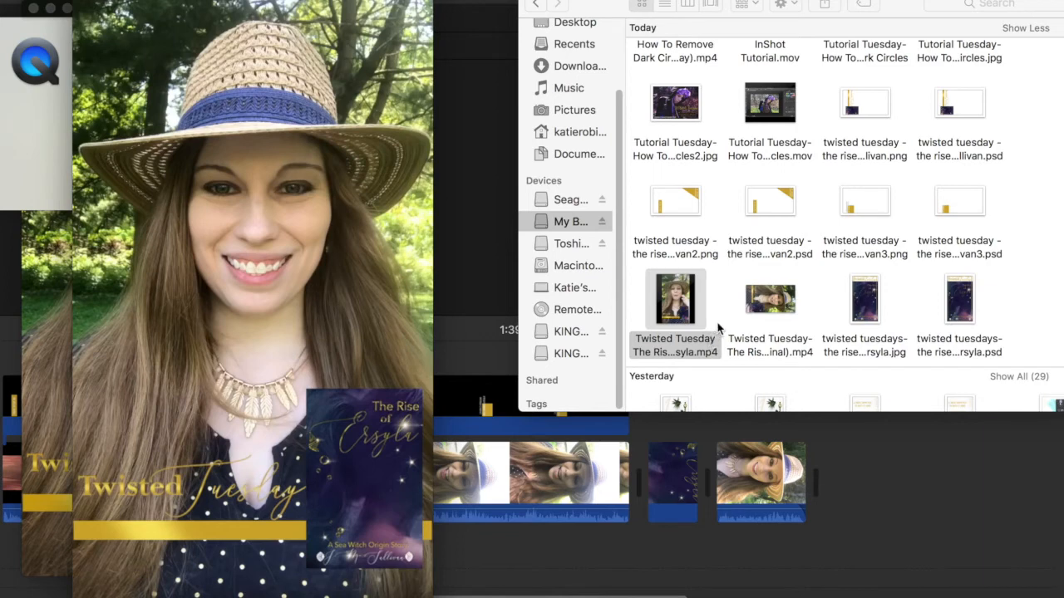
{"action": "mouse_move", "coordinate": [719, 331]}
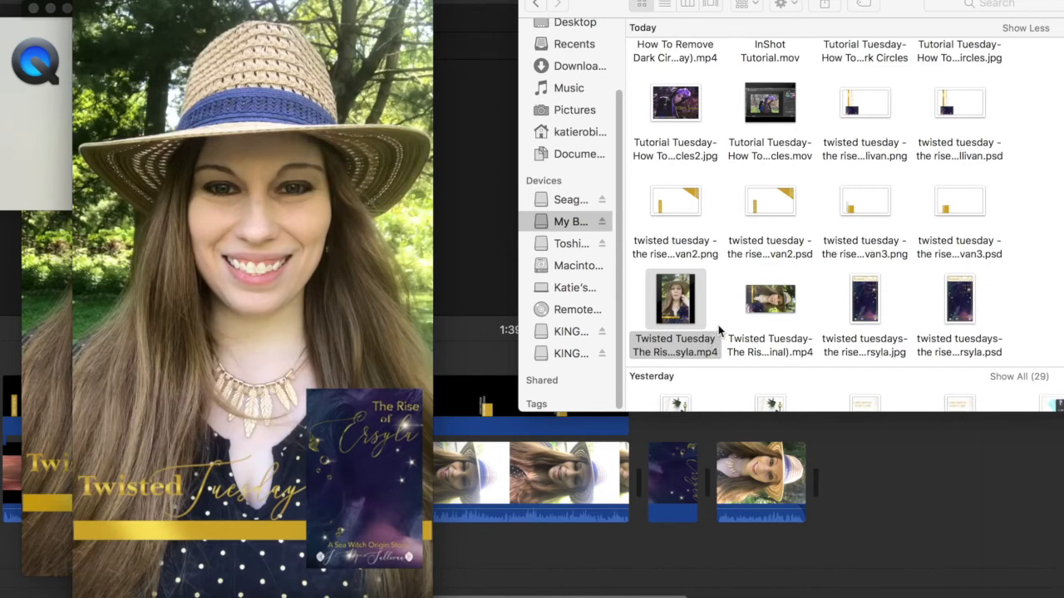
{"action": "mouse_move", "coordinate": [724, 308]}
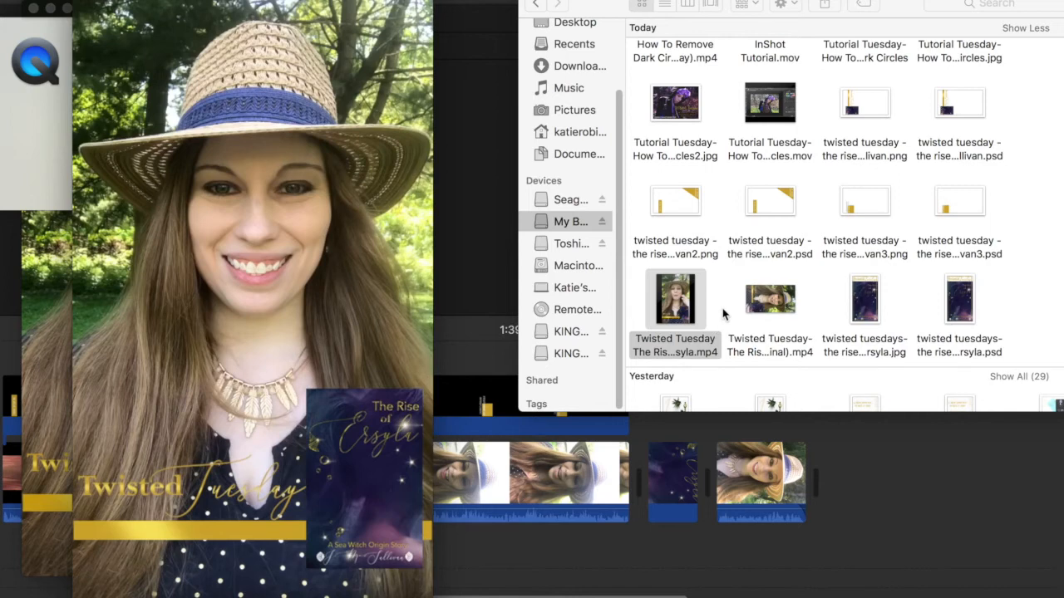
{"action": "mouse_move", "coordinate": [724, 309]}
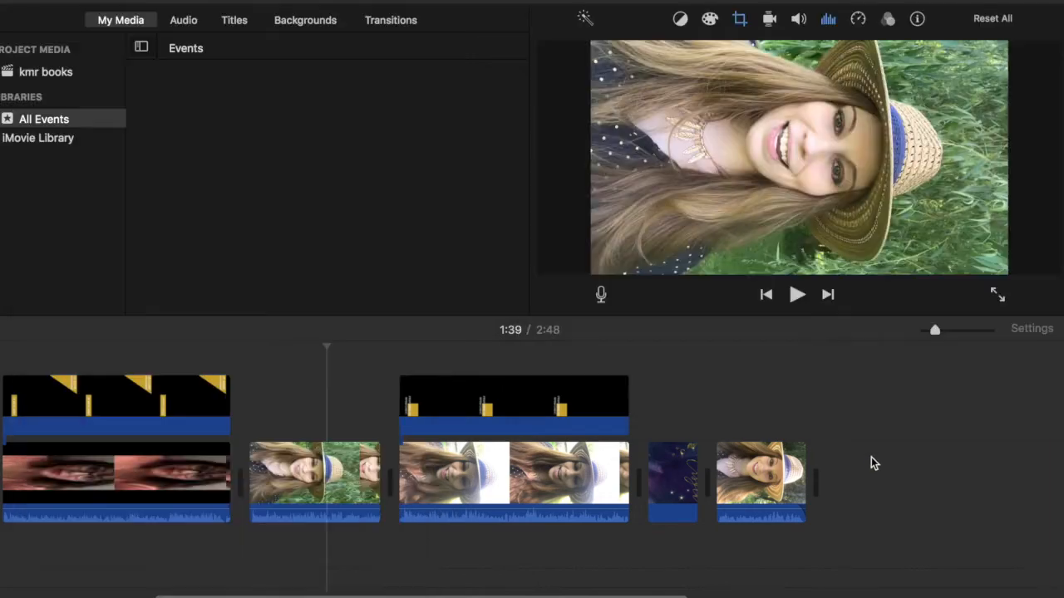
Browse the clip filter looks and dismiss them without applying one.
{"action": "left_click", "coordinate": [887, 18]}
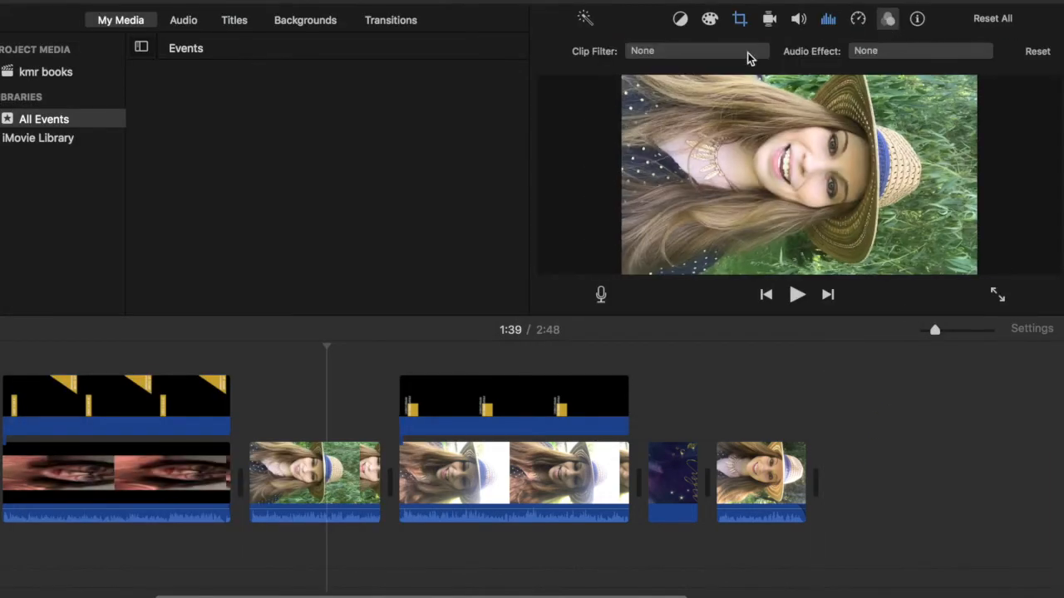
{"action": "left_click", "coordinate": [697, 51]}
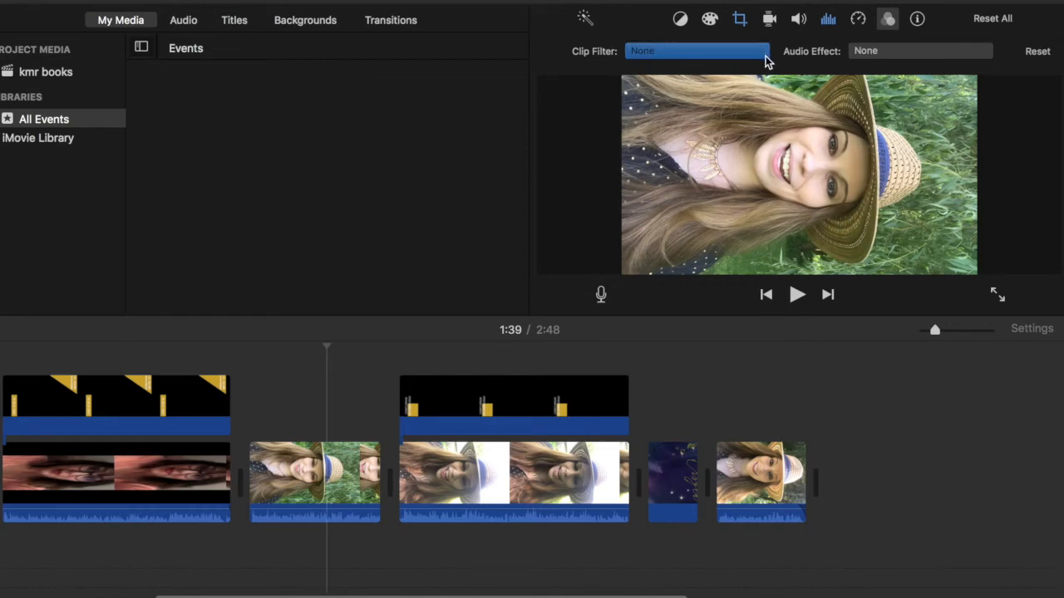
{"action": "left_click", "coordinate": [697, 50]}
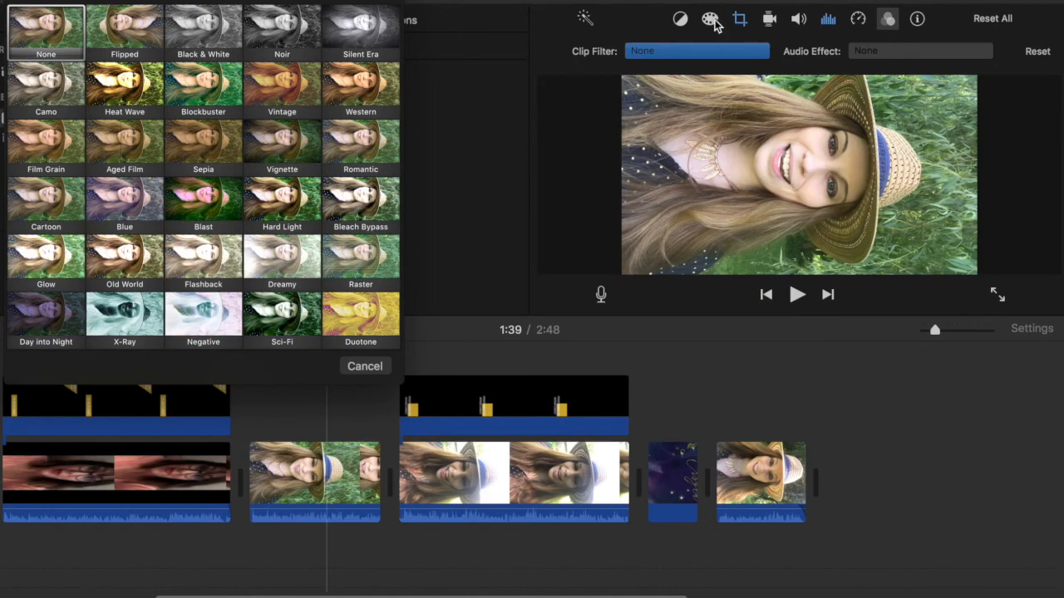
{"action": "mouse_move", "coordinate": [408, 370]}
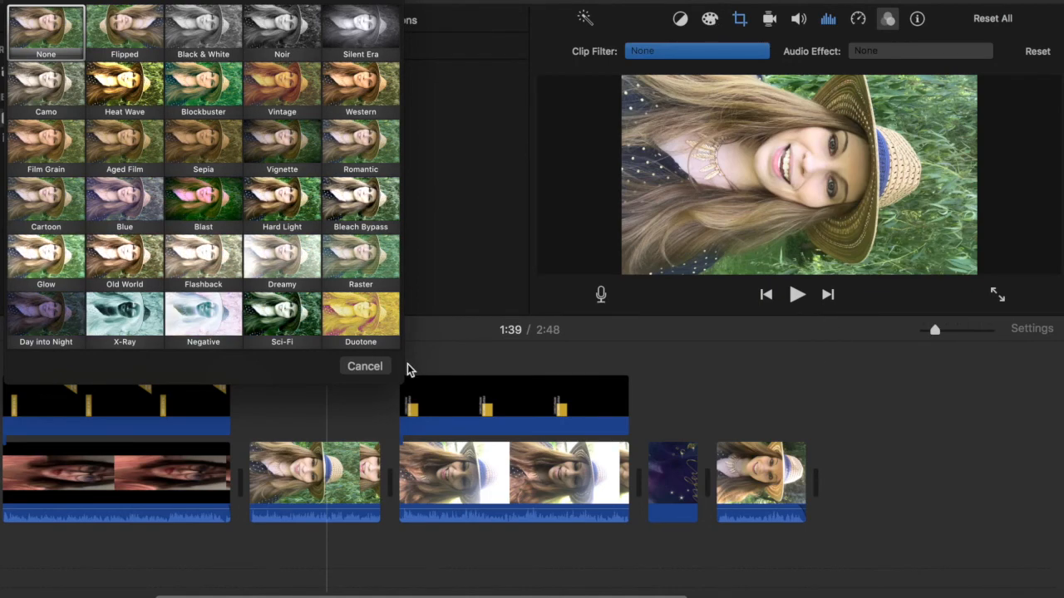
{"action": "left_click", "coordinate": [365, 365]}
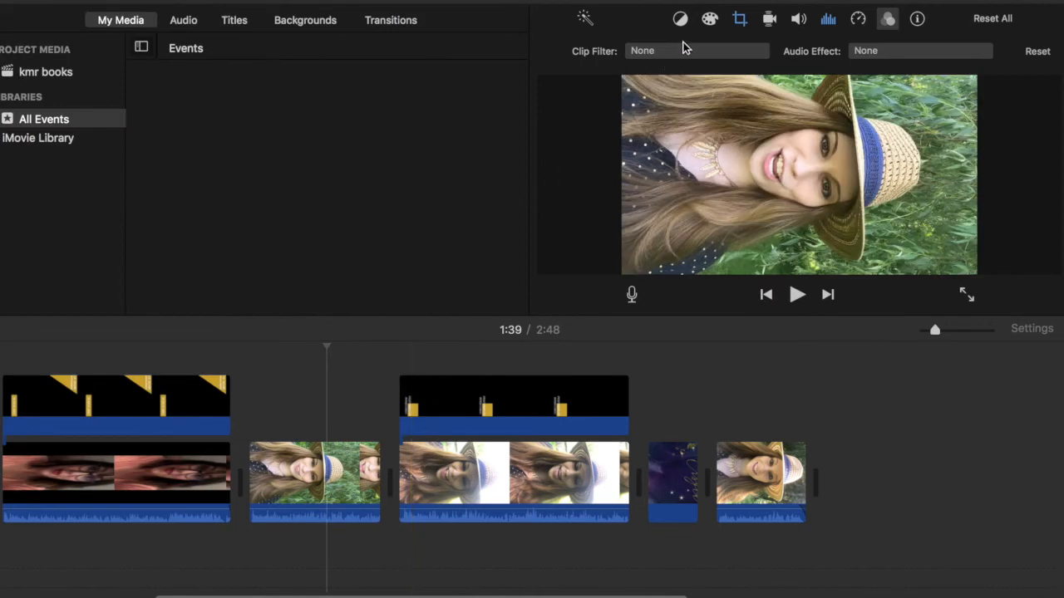
View colour balance, then show the grass-field clip's noise reduction and equalizer settings.
{"action": "left_click", "coordinate": [709, 19]}
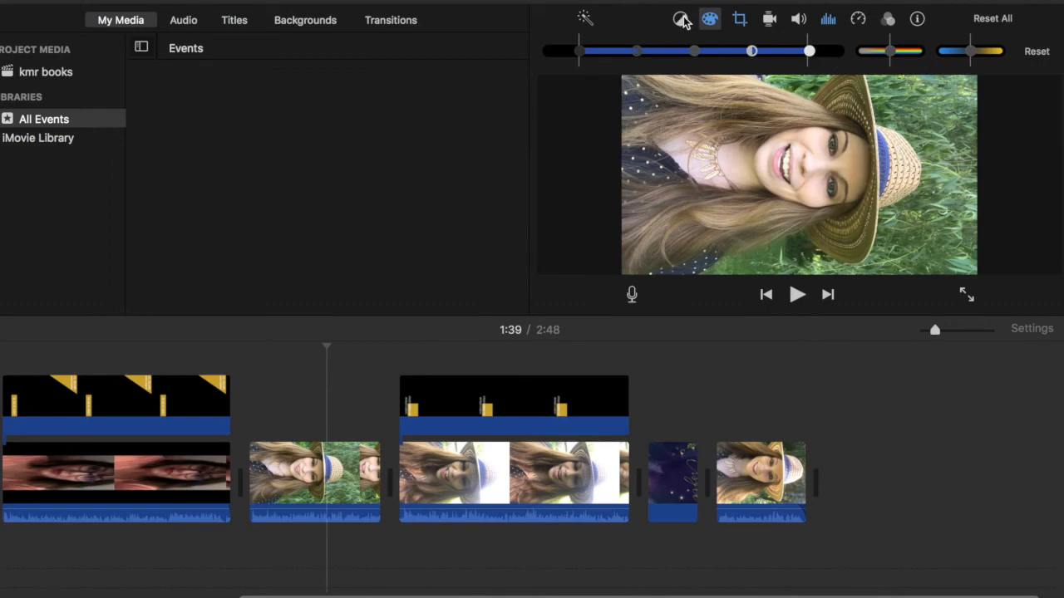
{"action": "left_click", "coordinate": [680, 18]}
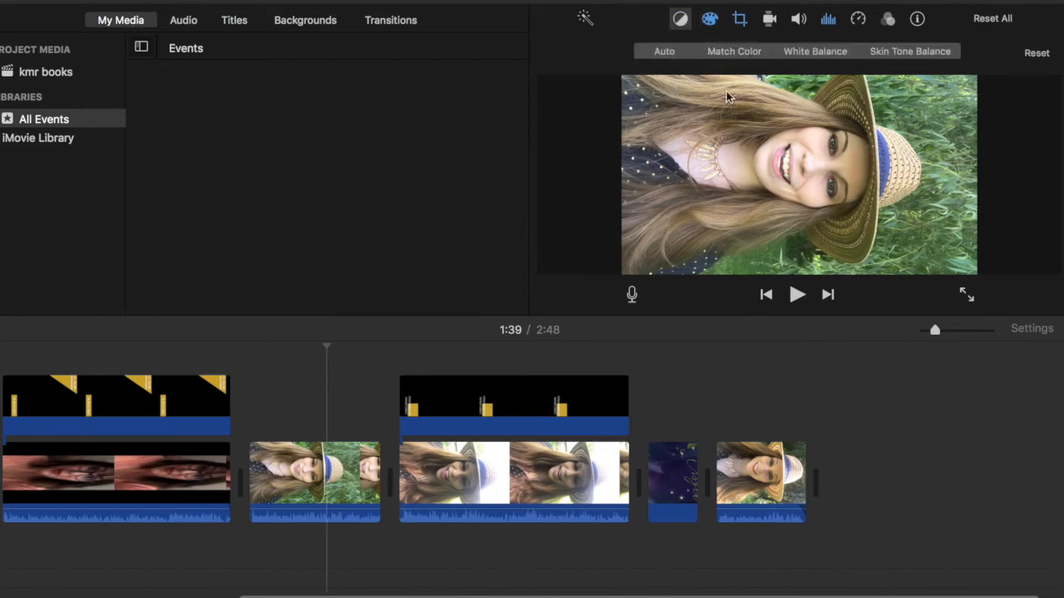
{"action": "mouse_move", "coordinate": [890, 15]}
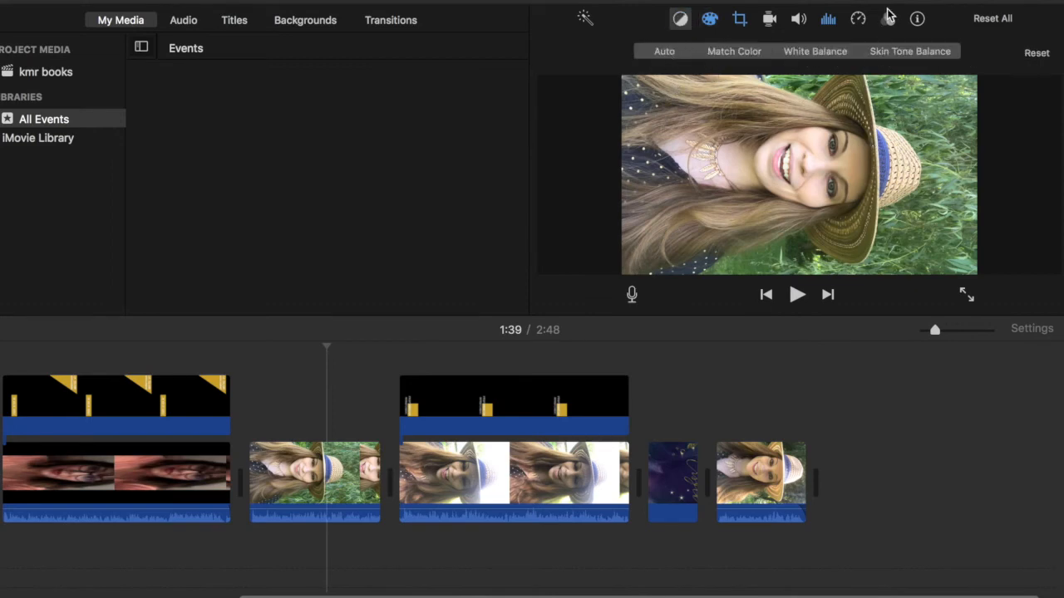
{"action": "left_click", "coordinate": [887, 19]}
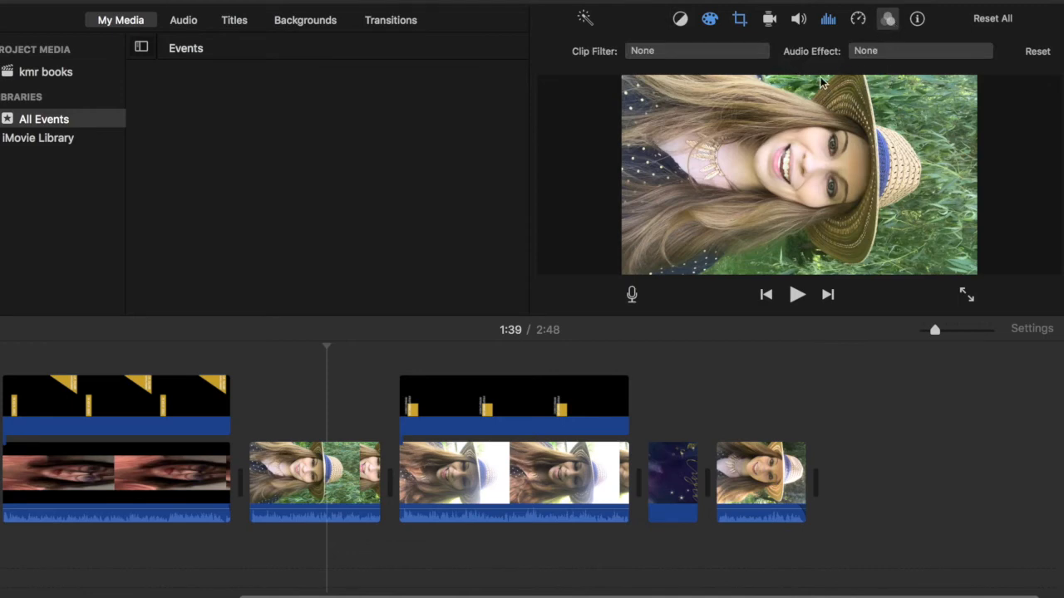
{"action": "left_click", "coordinate": [314, 482]}
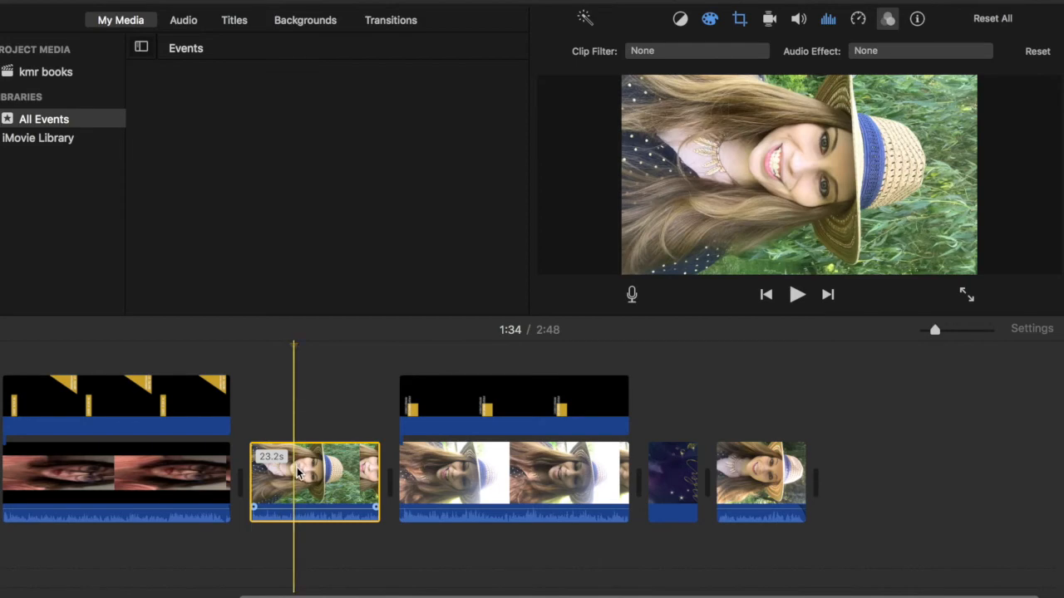
{"action": "mouse_move", "coordinate": [833, 38]}
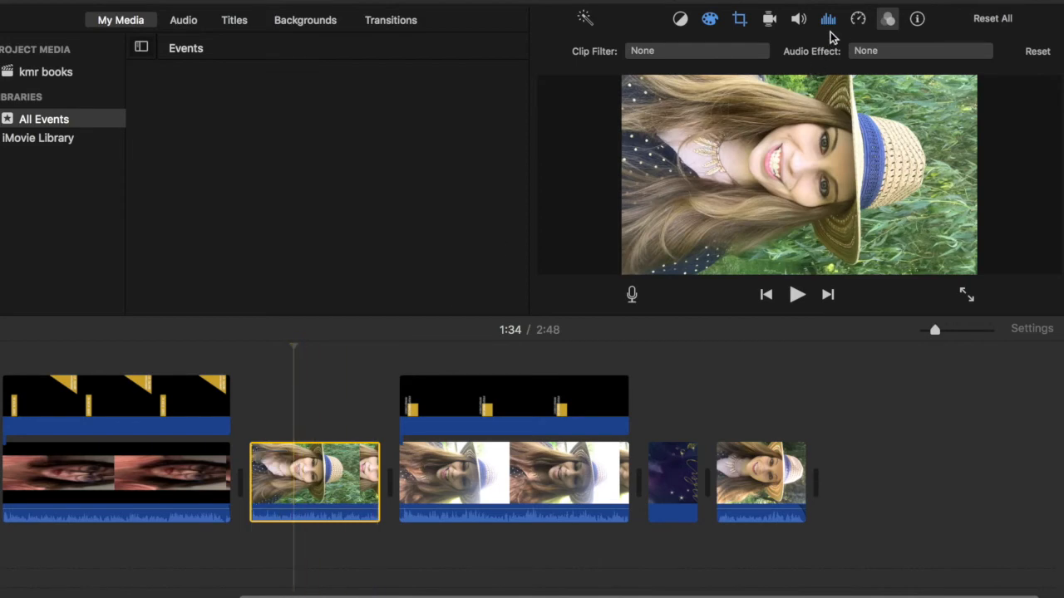
{"action": "left_click", "coordinate": [827, 18]}
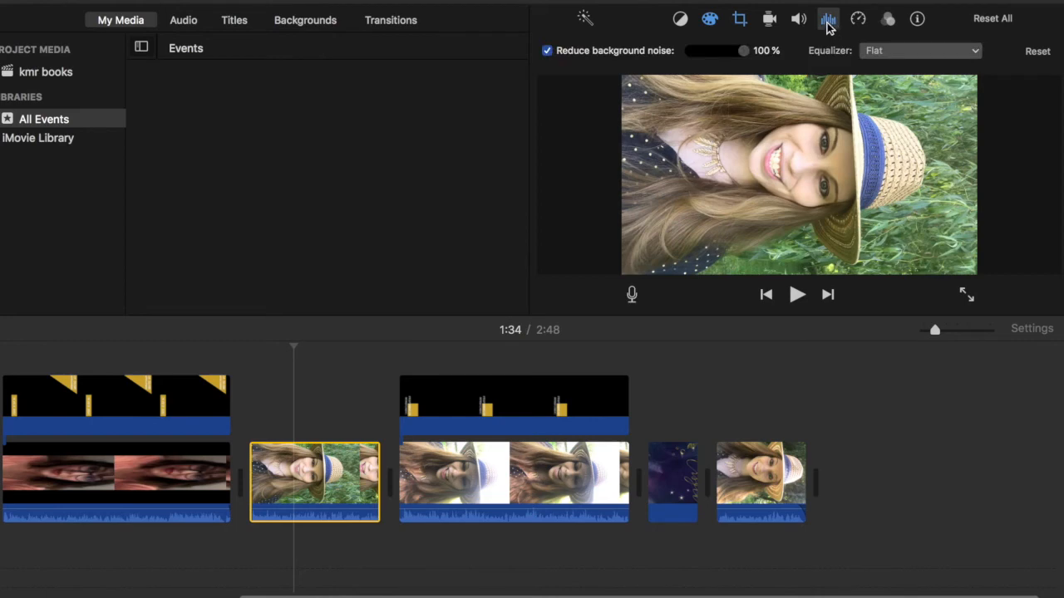